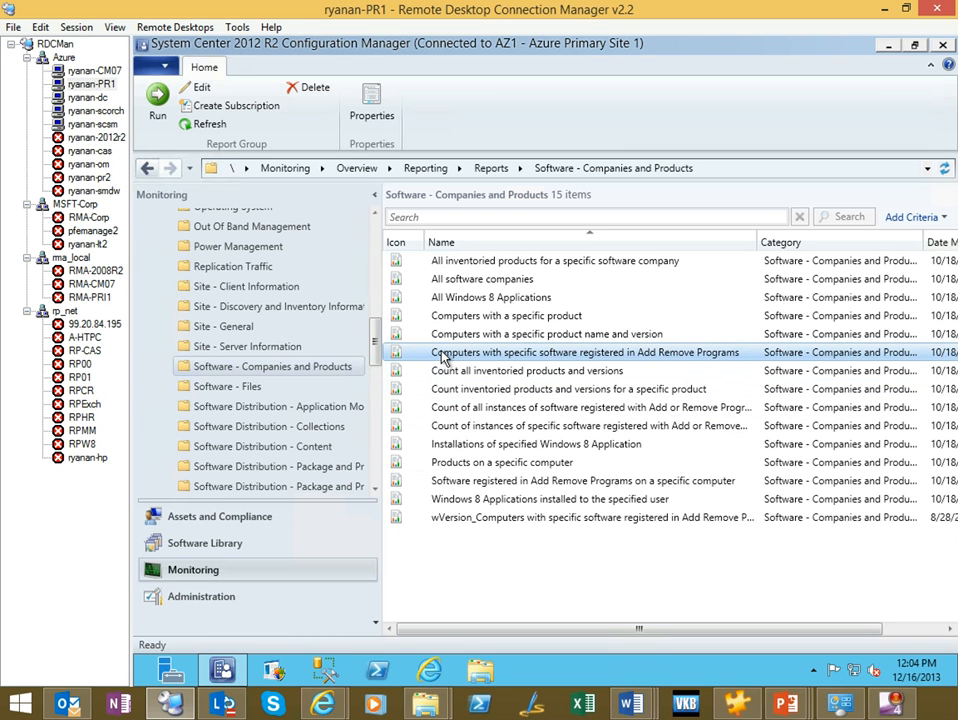
{"action": "mouse_move", "coordinate": [443, 363]}
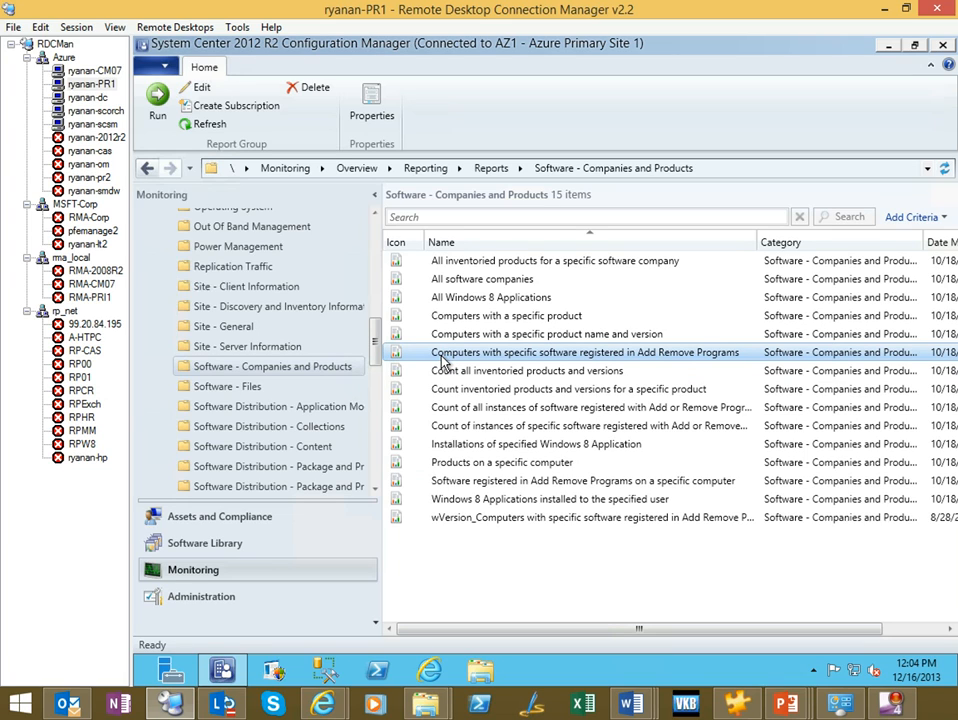
{"action": "mouse_move", "coordinate": [620, 355]}
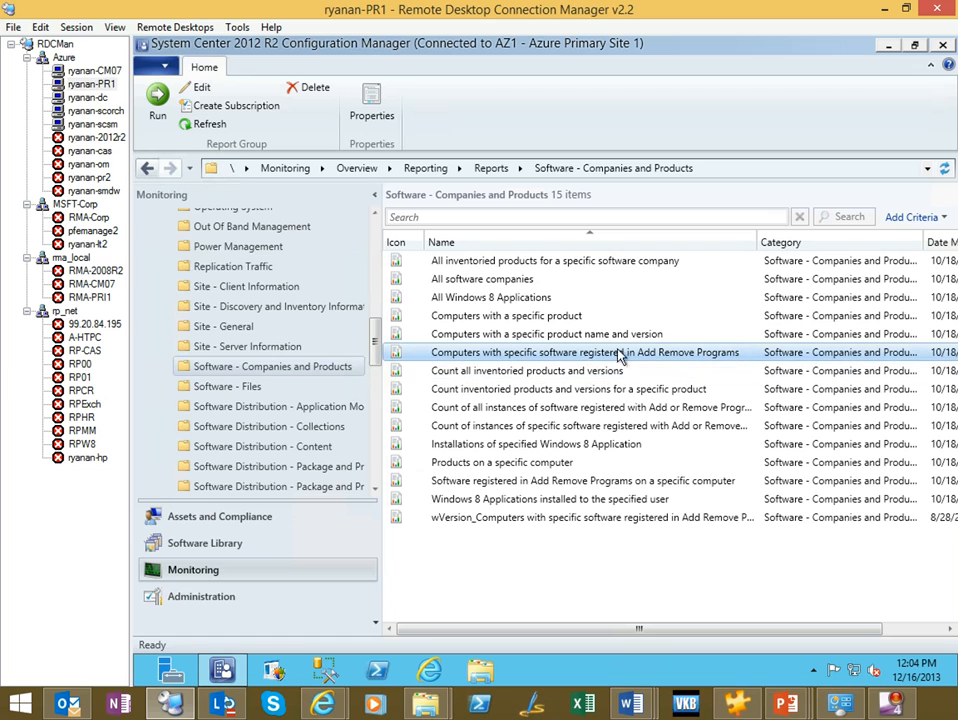
{"action": "mouse_move", "coordinate": [520, 354]}
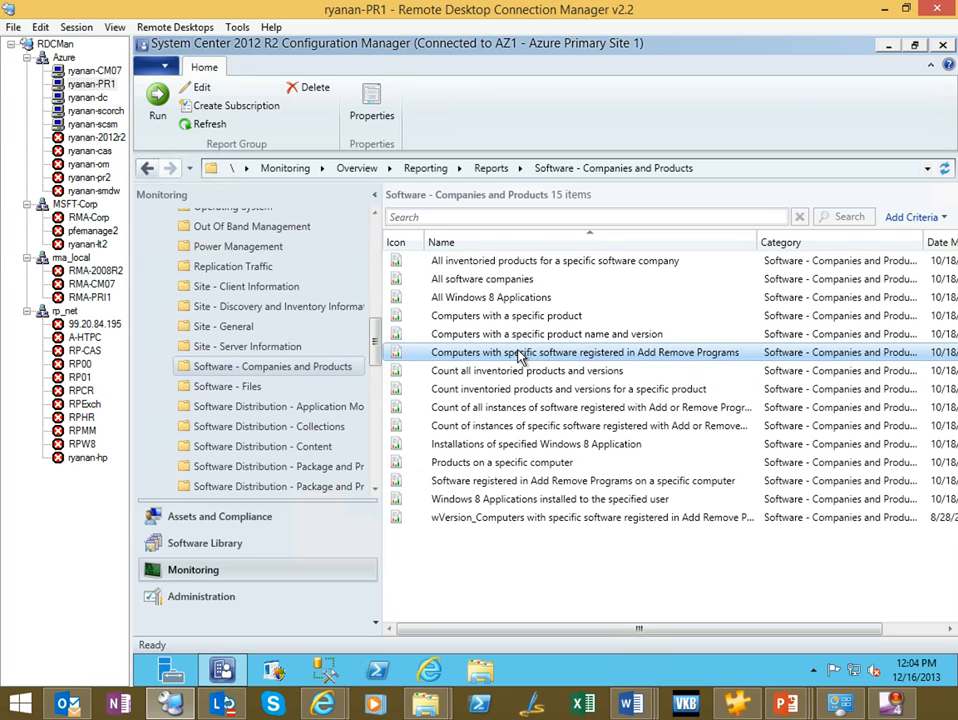
Run the computers-with-specific-software report with title filter 'Microsoft Silverlight' and collection All Systems.
{"action": "double_click", "coordinate": [585, 352]}
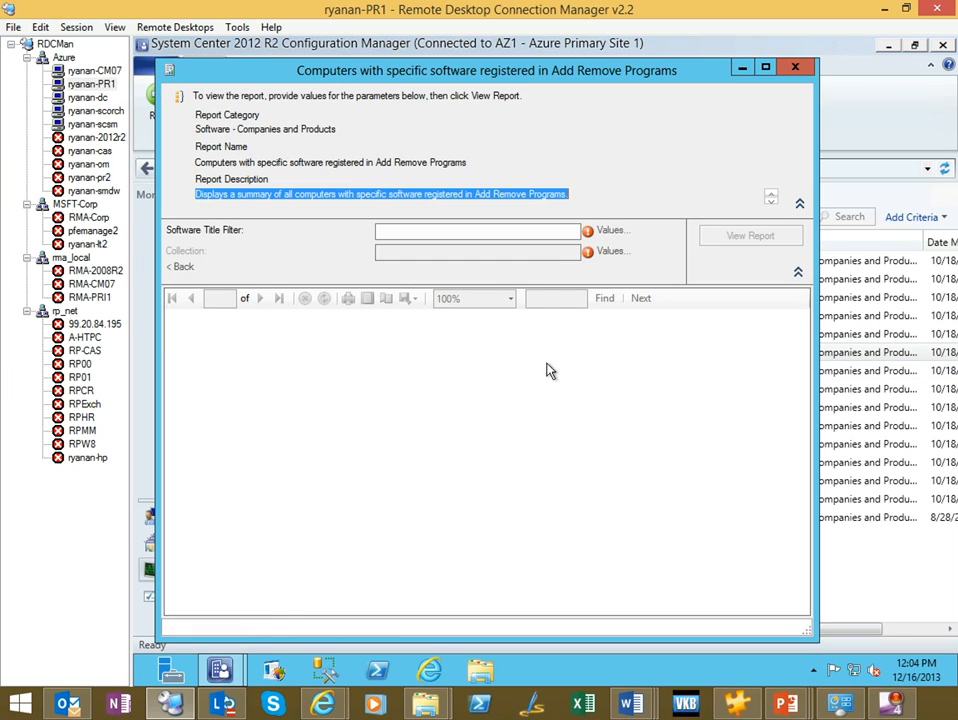
{"action": "left_click", "coordinate": [477, 230]}
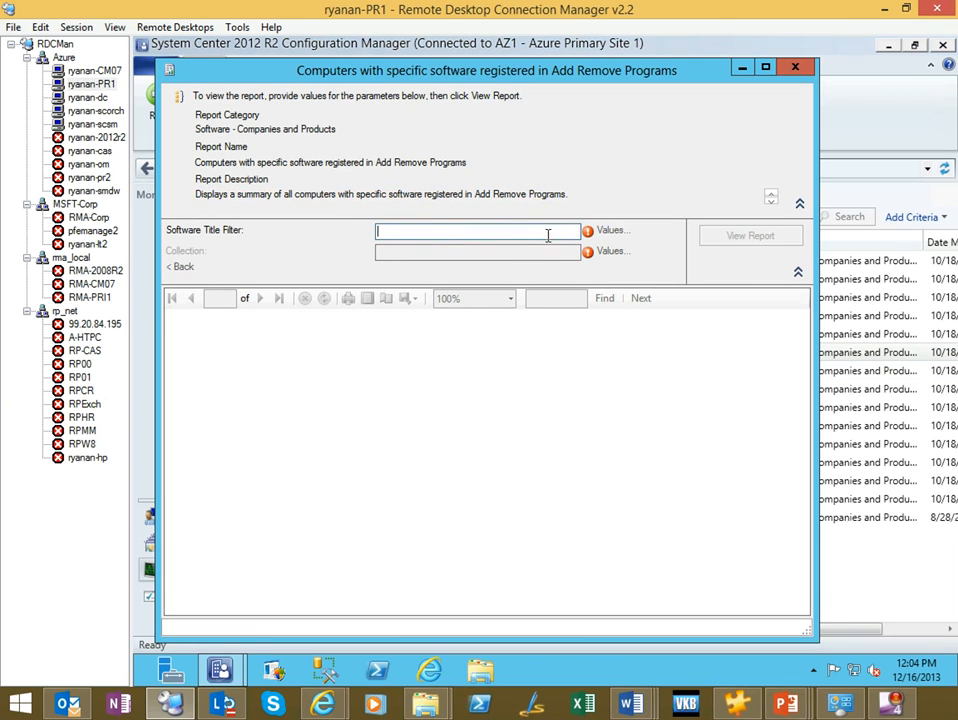
{"action": "type", "text": "M"}
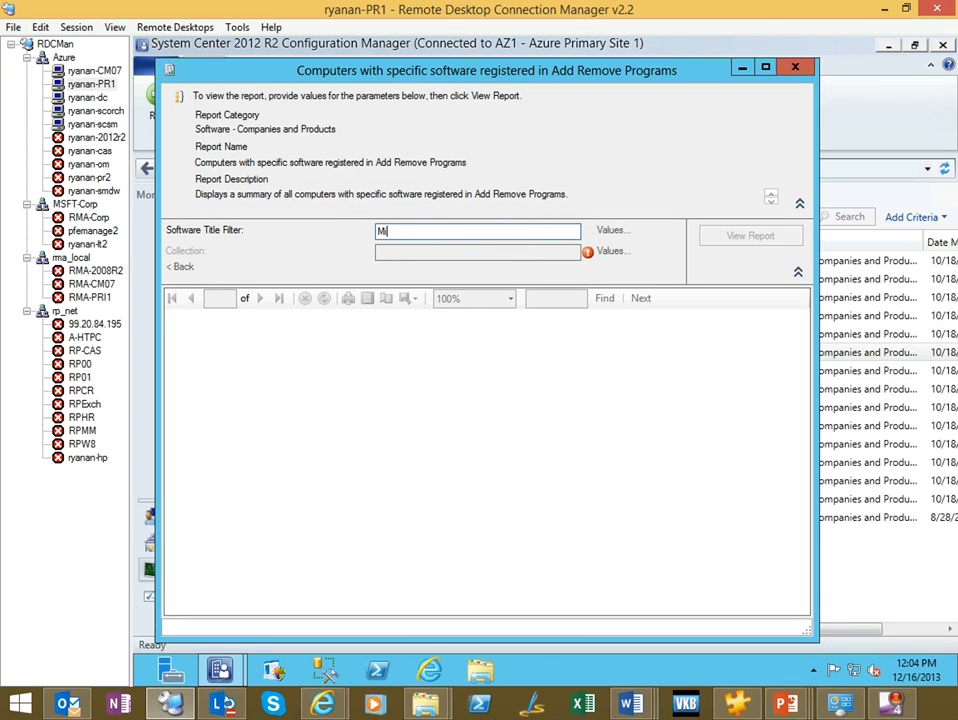
{"action": "type", "text": "icrosoft Silverlight"}
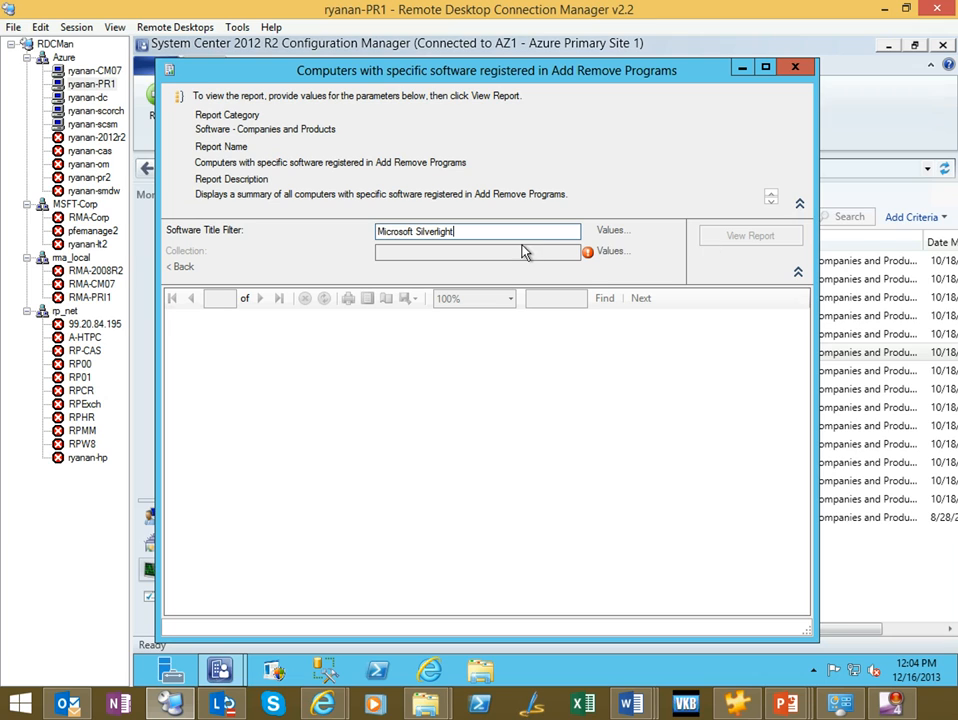
{"action": "left_click", "coordinate": [611, 251]}
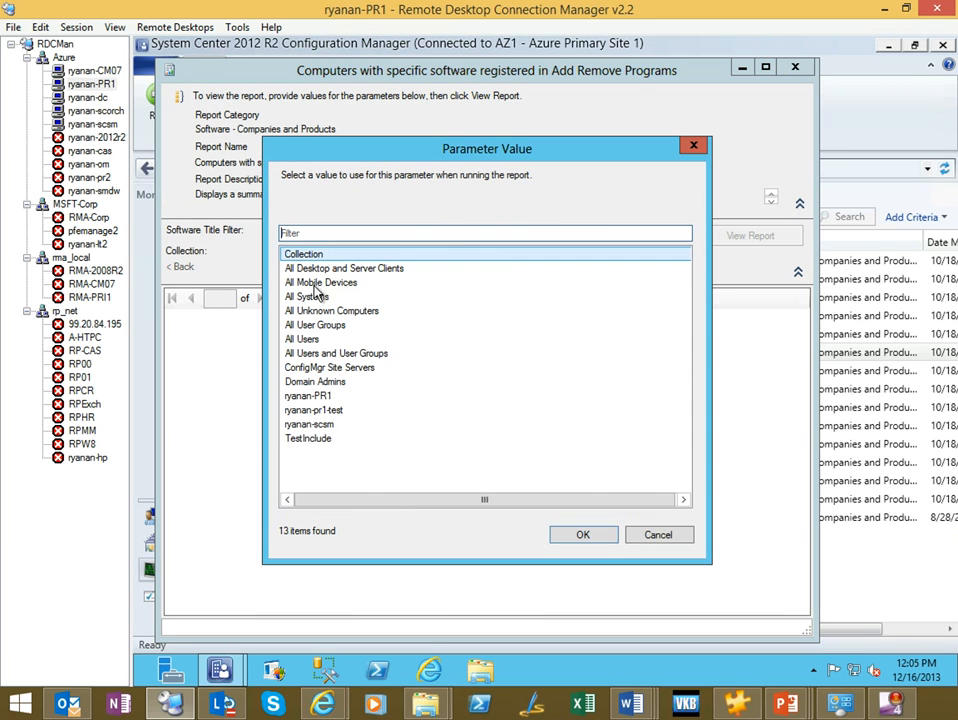
{"action": "left_click", "coordinate": [583, 534]}
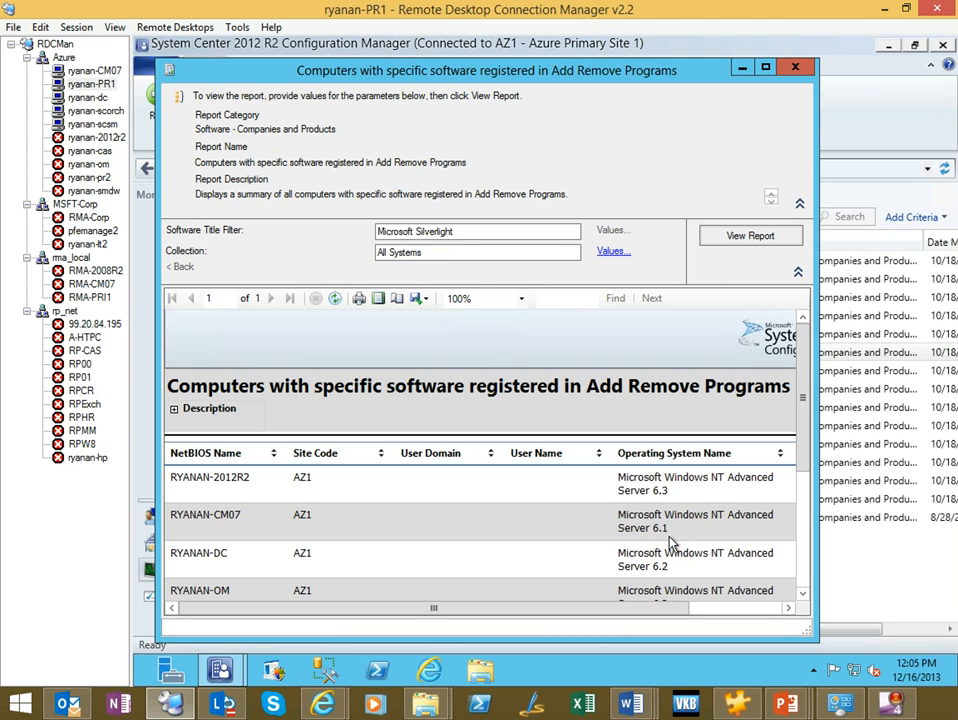
{"action": "scroll", "scroll_direction": "down", "scroll_amount": 3}
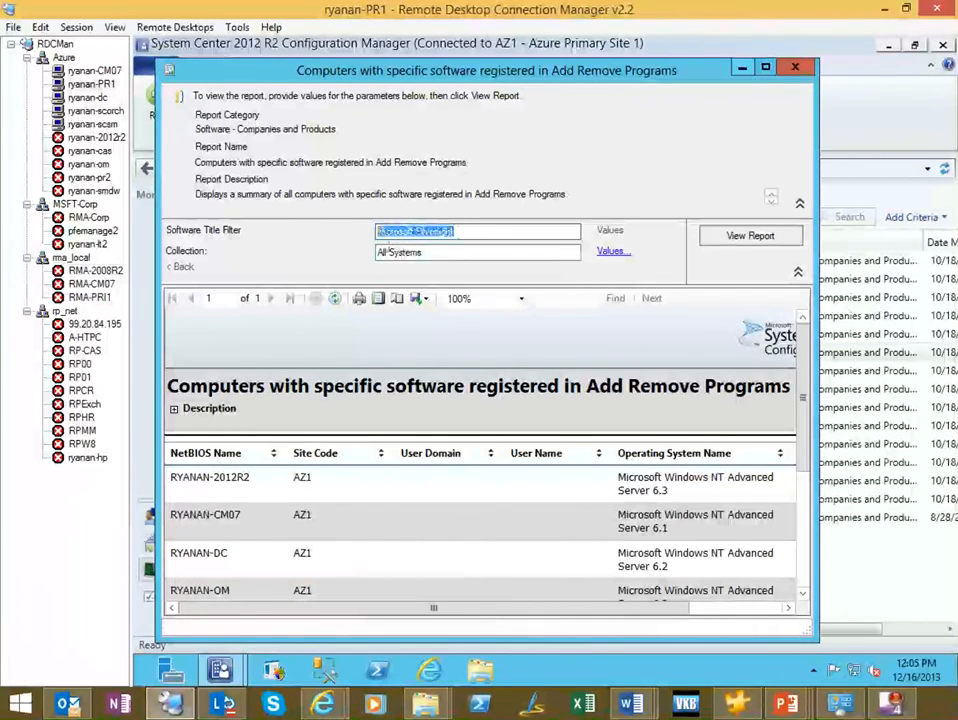
{"action": "type", "text": "Microsoft Silverlight"}
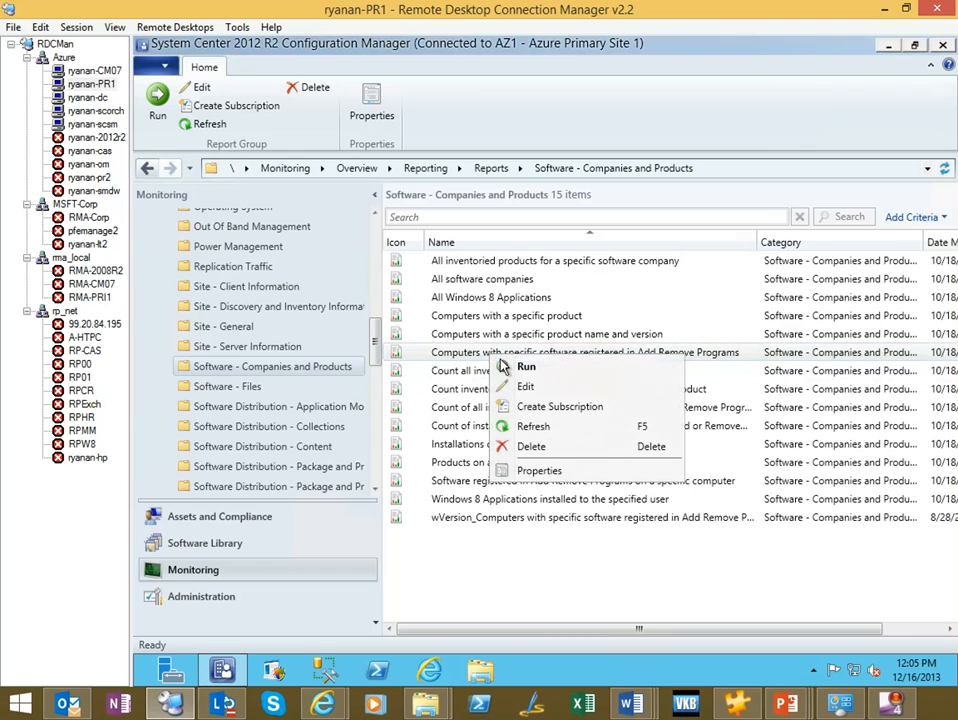
Launch Report Builder on the computers-with-specific-software report through Edit.
{"action": "left_click", "coordinate": [526, 366]}
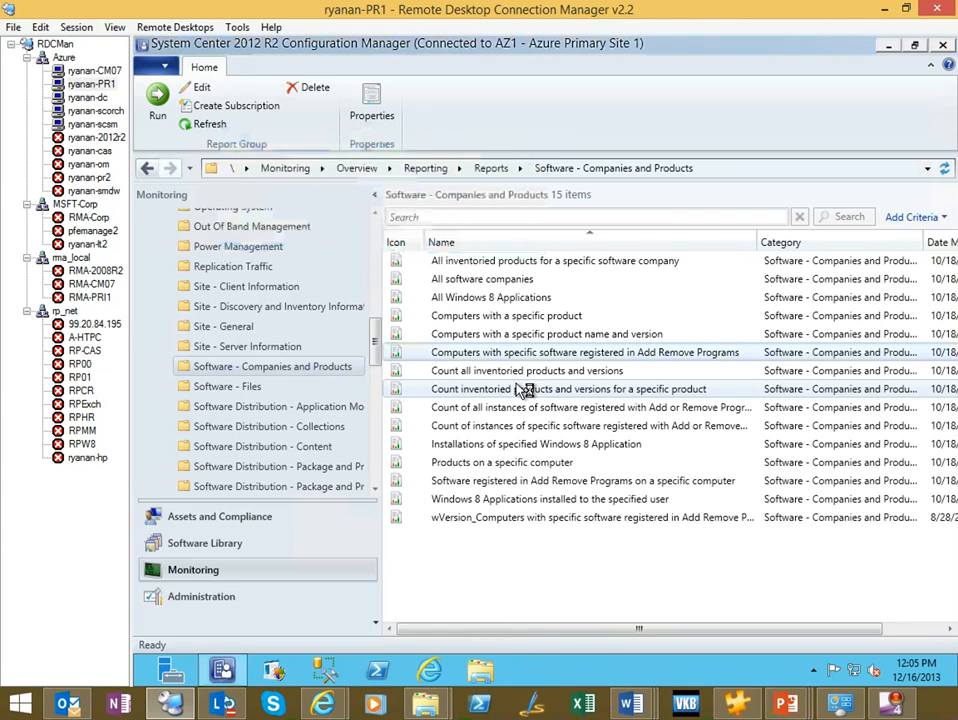
{"action": "double_click", "coordinate": [570, 388]}
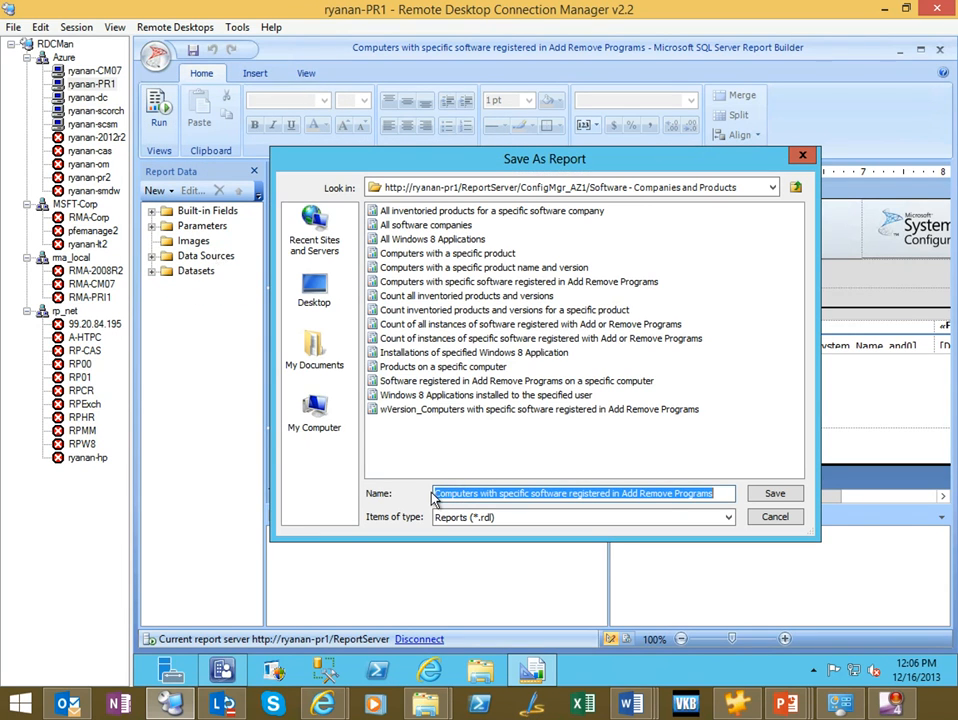
Save the report as 'Ryan-Computers with Silverlight registered in Add Remove Programs'.
{"action": "left_click", "coordinate": [533, 493]}
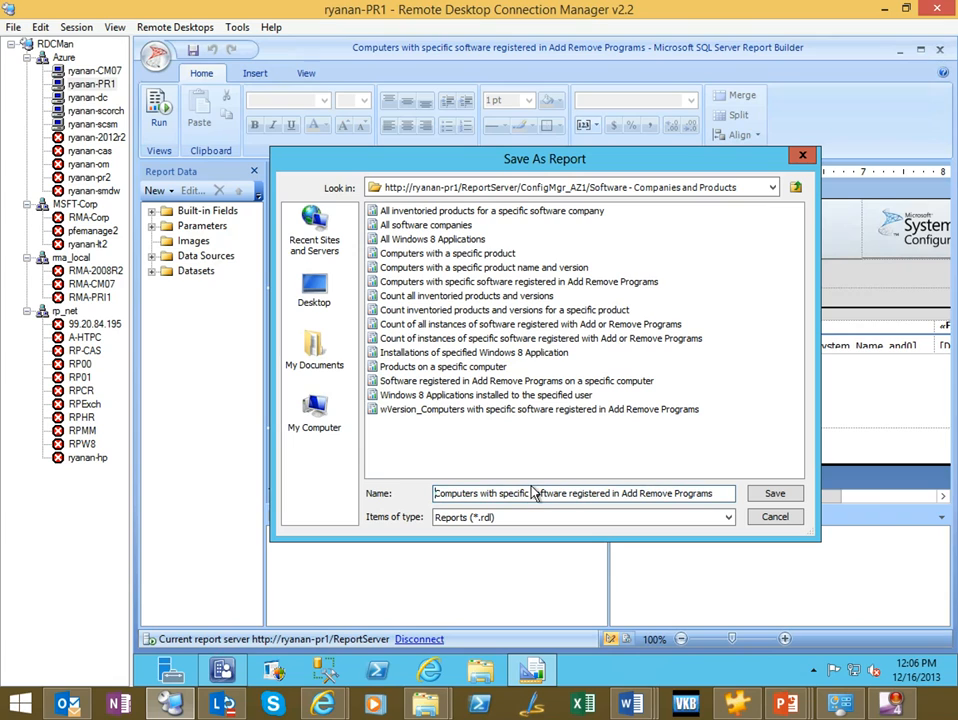
{"action": "type", "text": "Ryan-"}
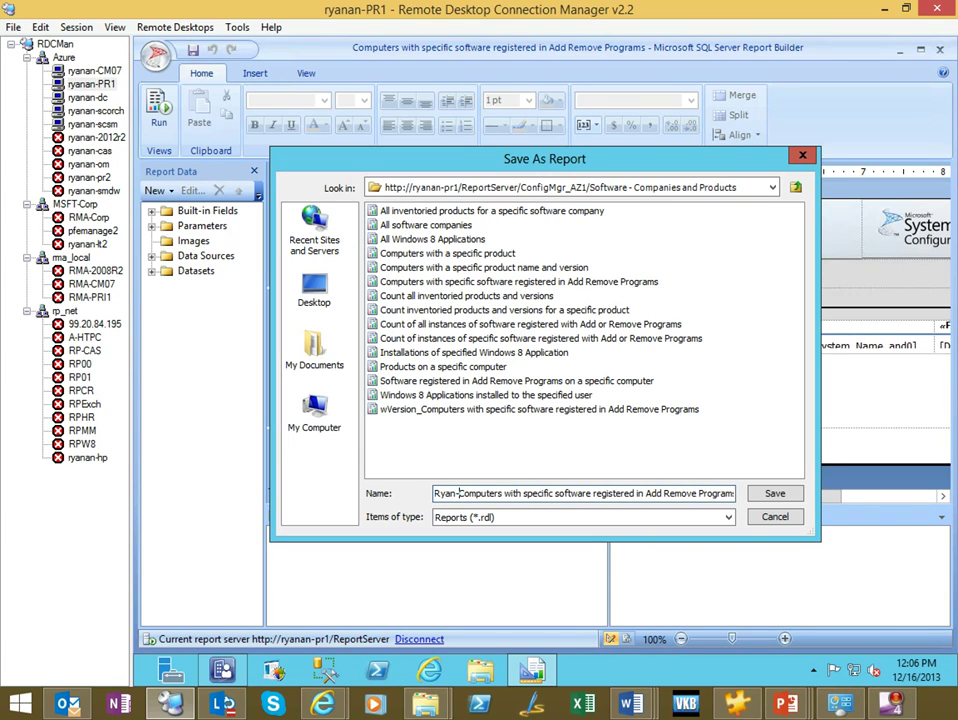
{"action": "mouse_move", "coordinate": [543, 500]}
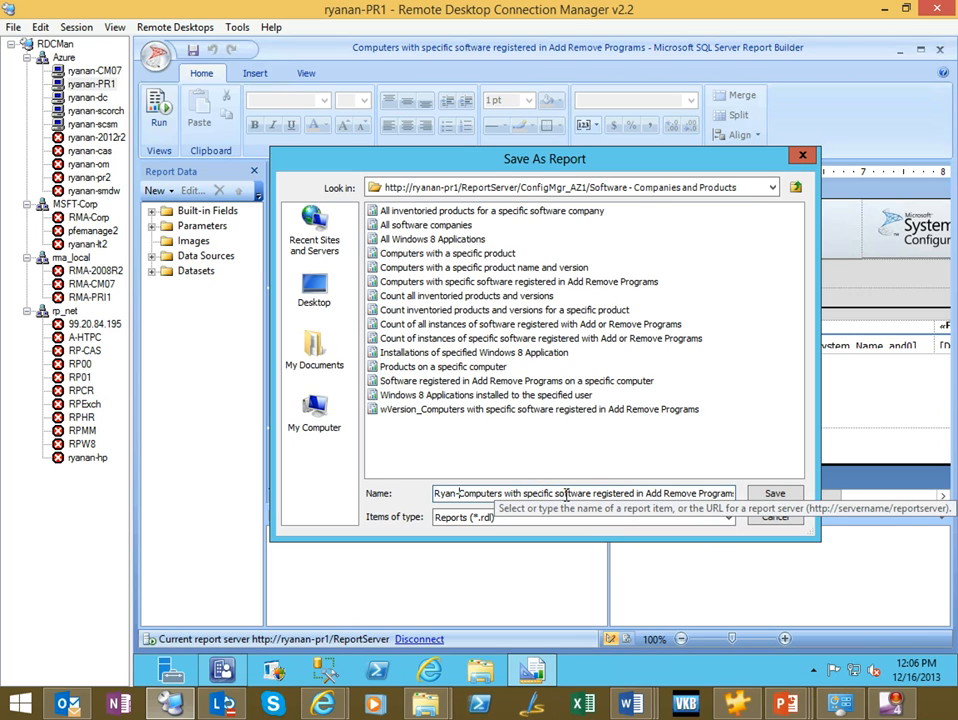
{"action": "double_click", "coordinate": [555, 493]}
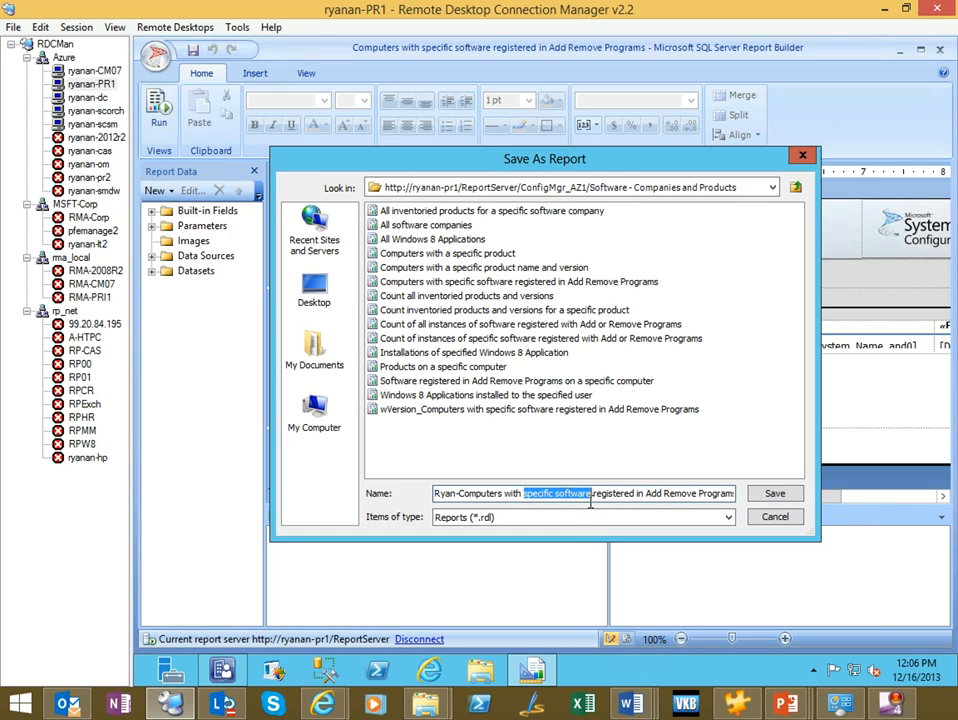
{"action": "mouse_move", "coordinate": [593, 570]}
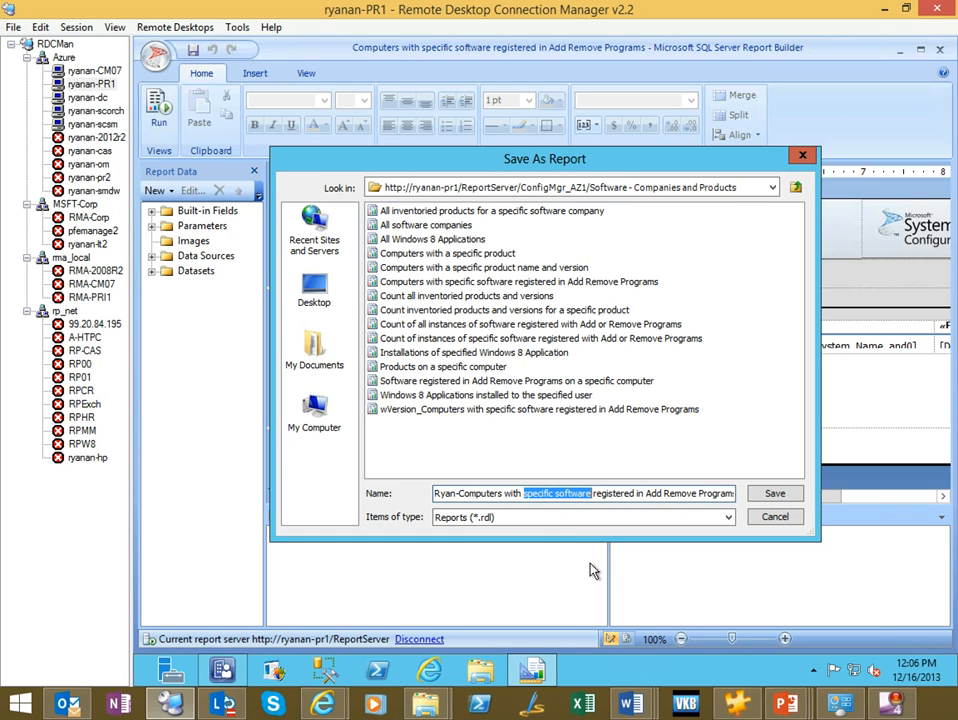
{"action": "type", "text": "Silverlight"}
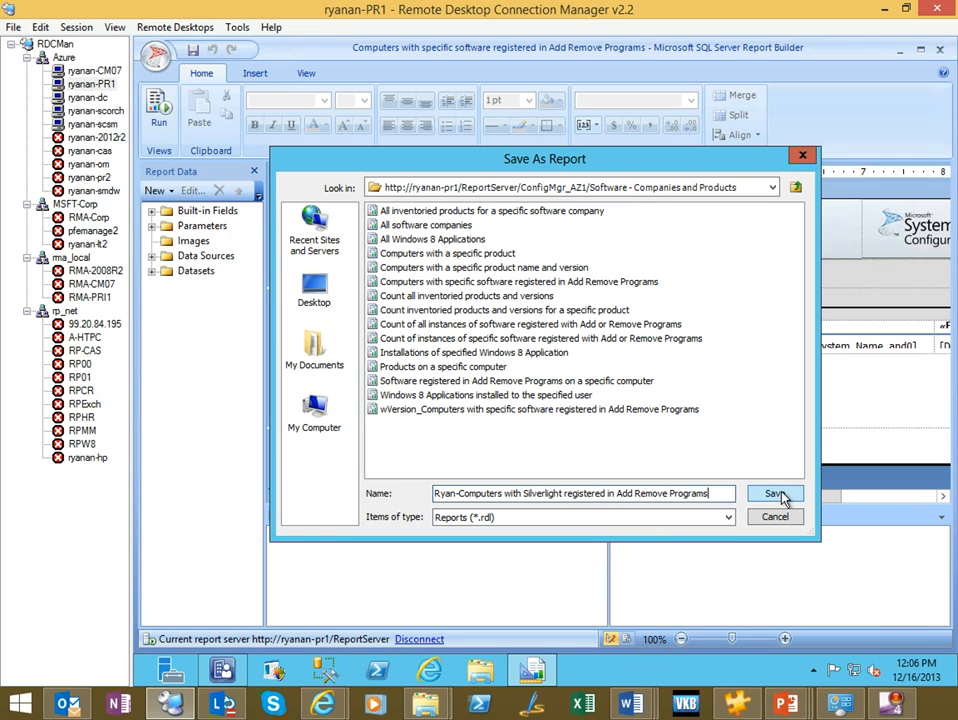
{"action": "left_click", "coordinate": [775, 493]}
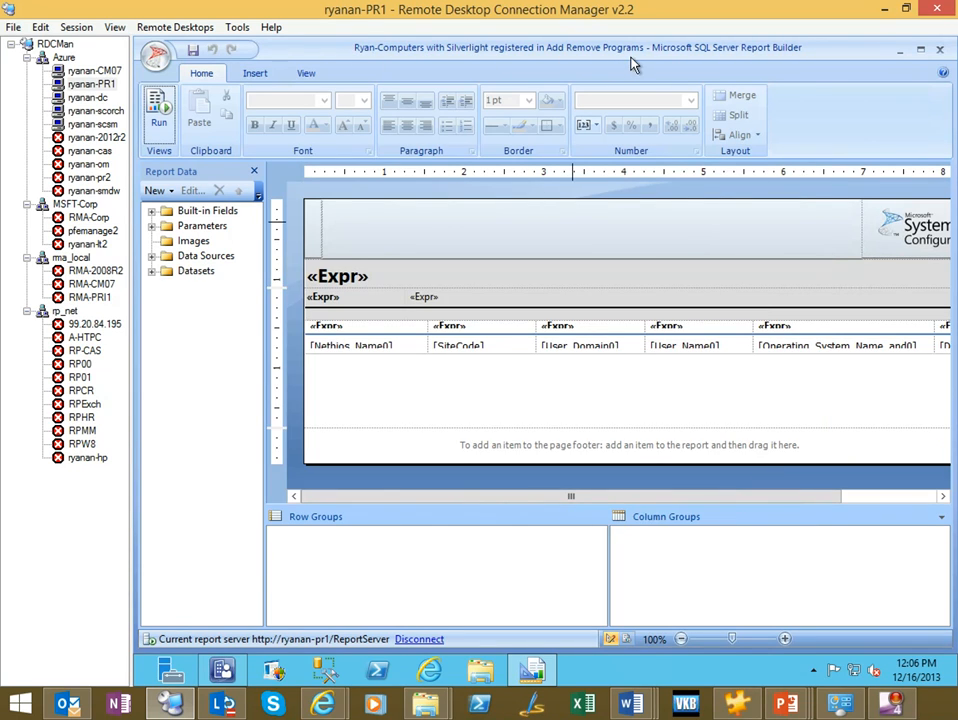
{"action": "mouse_move", "coordinate": [760, 68]}
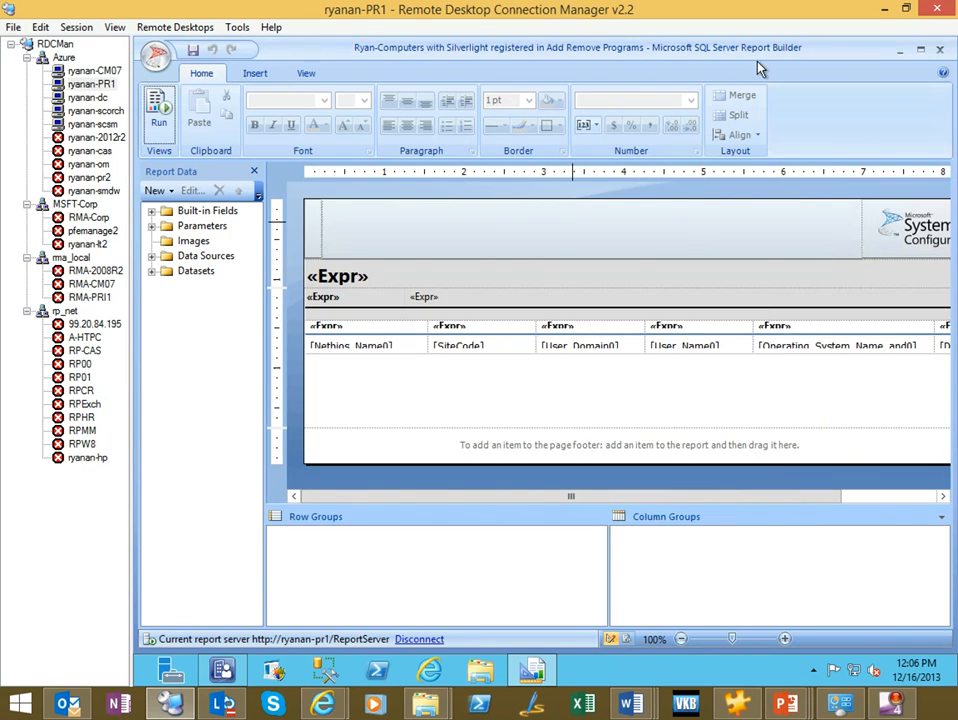
{"action": "mouse_move", "coordinate": [310, 220]}
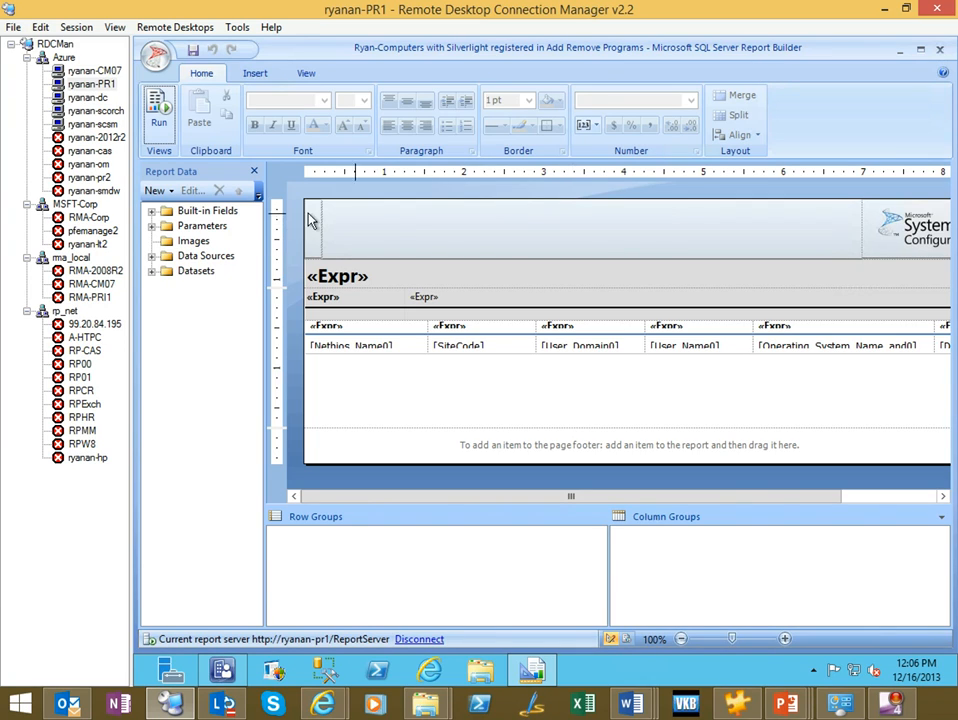
{"action": "mouse_move", "coordinate": [341, 231]}
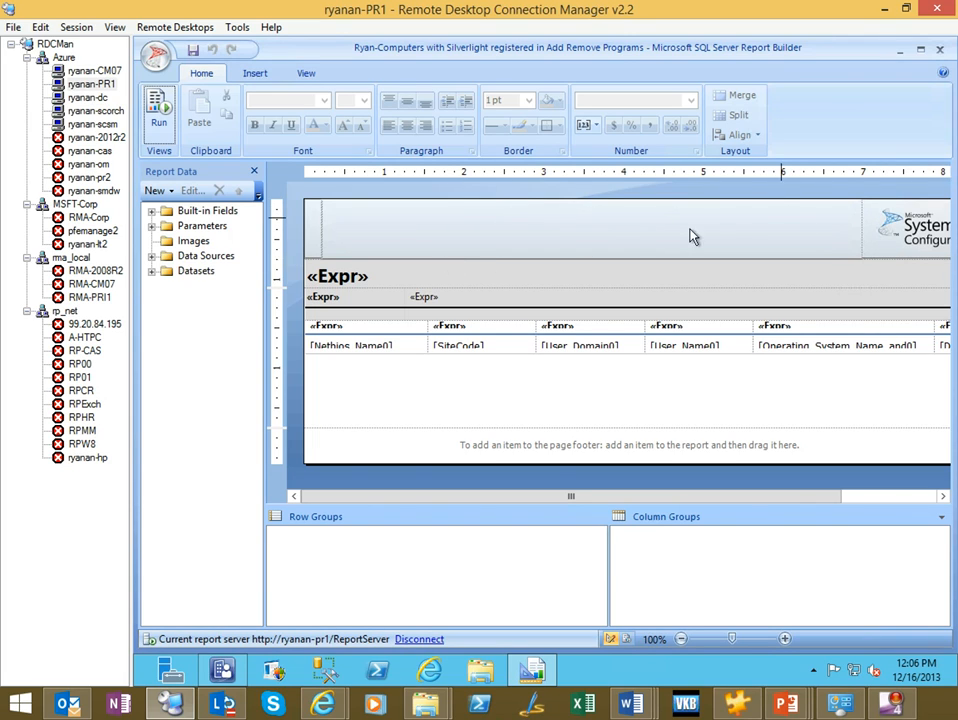
{"action": "mouse_move", "coordinate": [359, 237]}
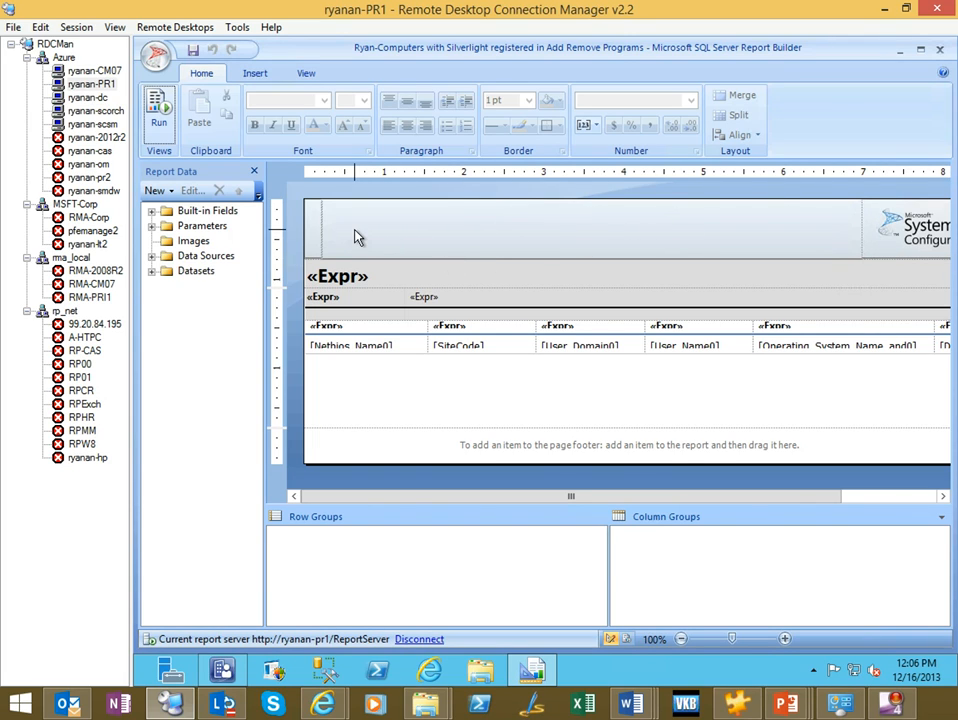
Add 'ABC Company' in 20-point bold to the header's left text box beside the logo.
{"action": "left_click", "coordinate": [255, 72]}
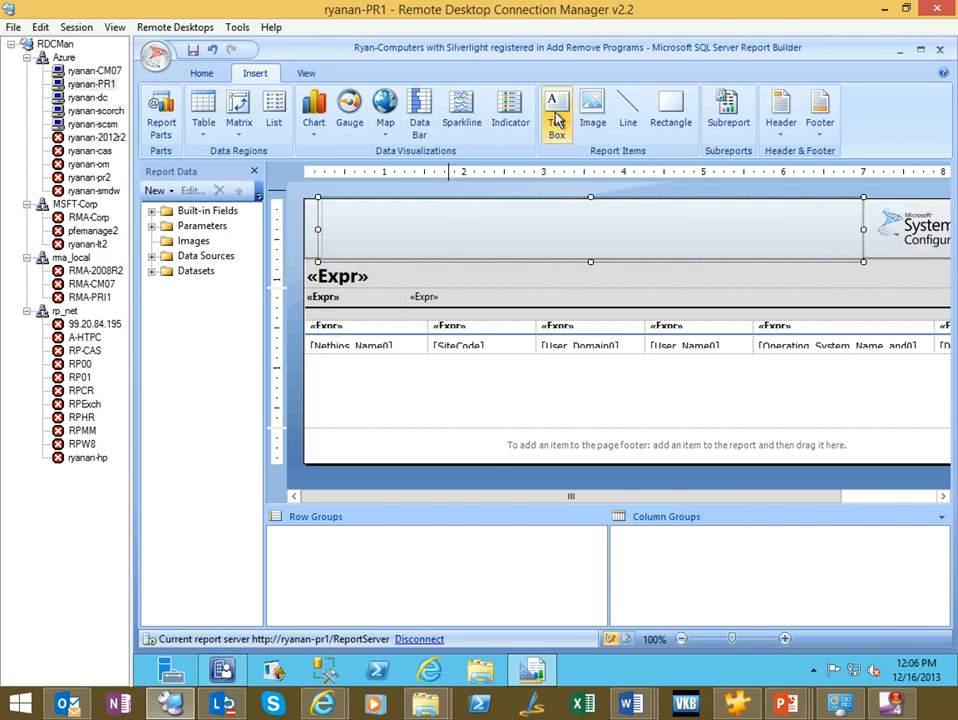
{"action": "left_click", "coordinate": [557, 110]}
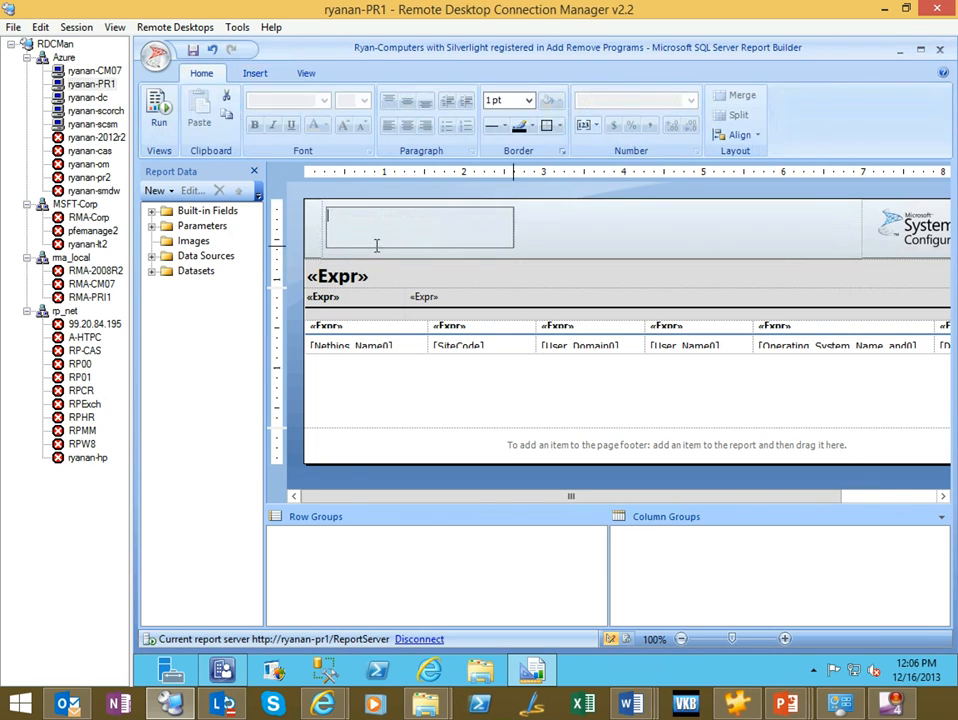
{"action": "left_click", "coordinate": [418, 227]}
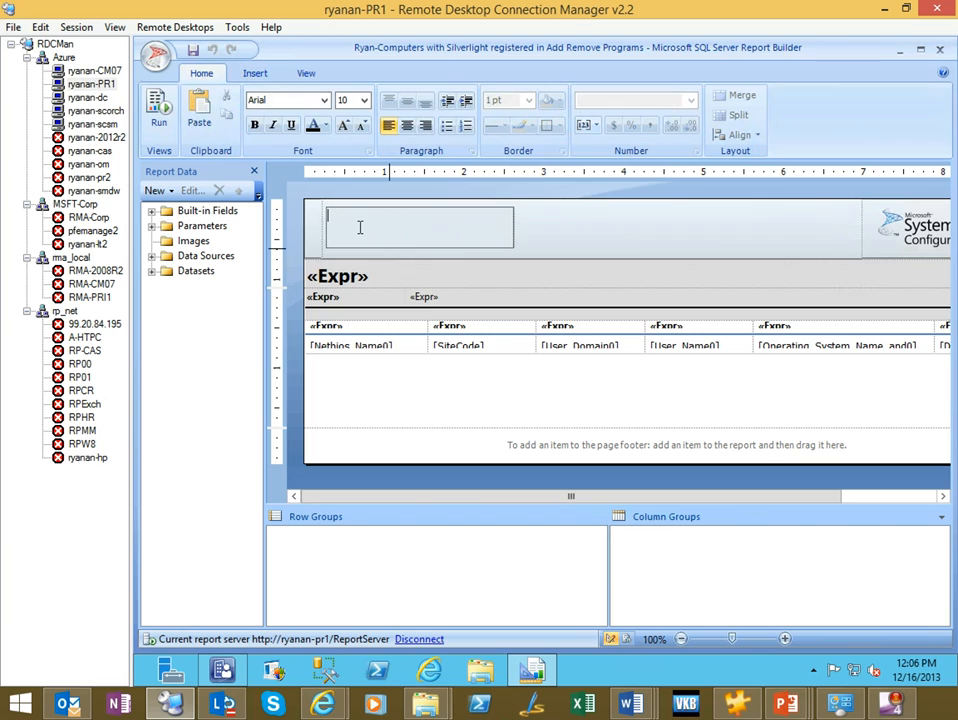
{"action": "type", "text": "ABC Company"}
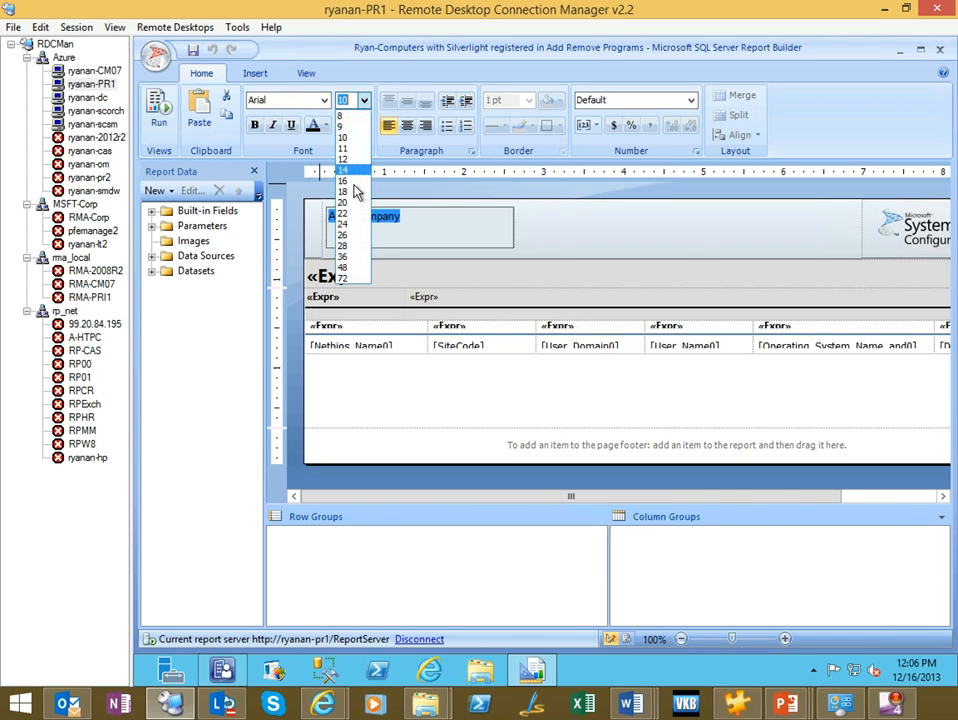
{"action": "left_click", "coordinate": [342, 191]}
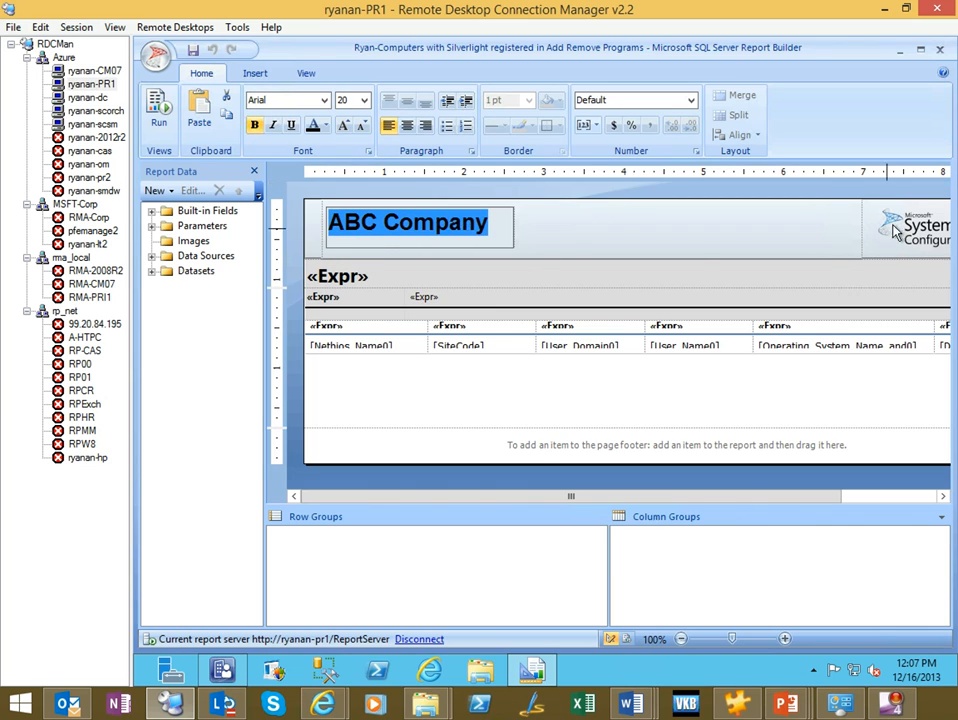
{"action": "left_click", "coordinate": [895, 230]}
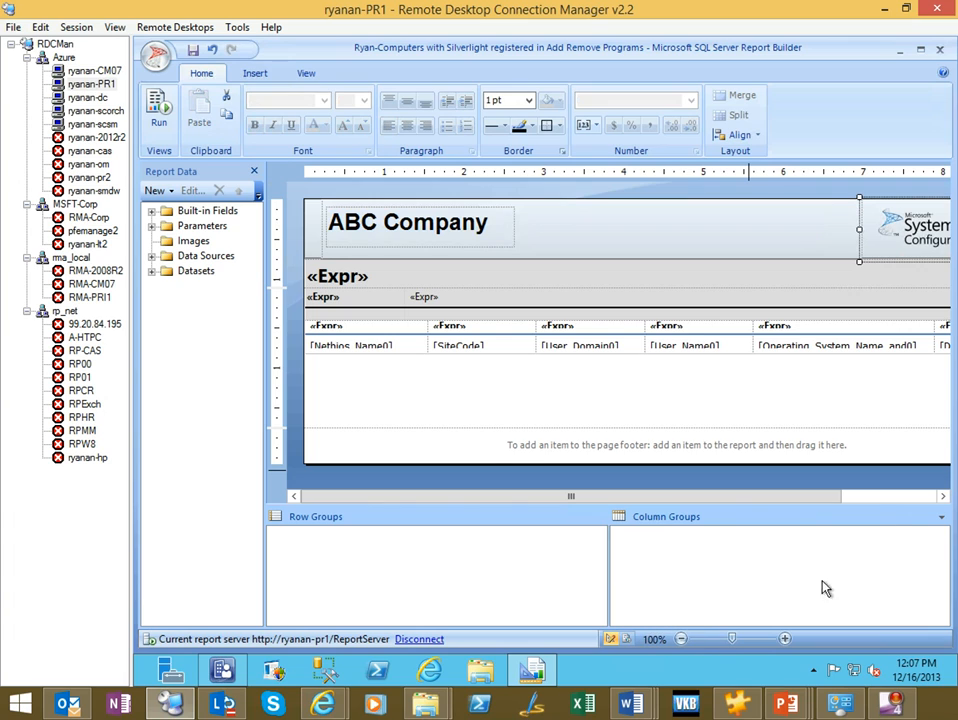
{"action": "scroll", "scroll_direction": "right", "scroll_amount": 3}
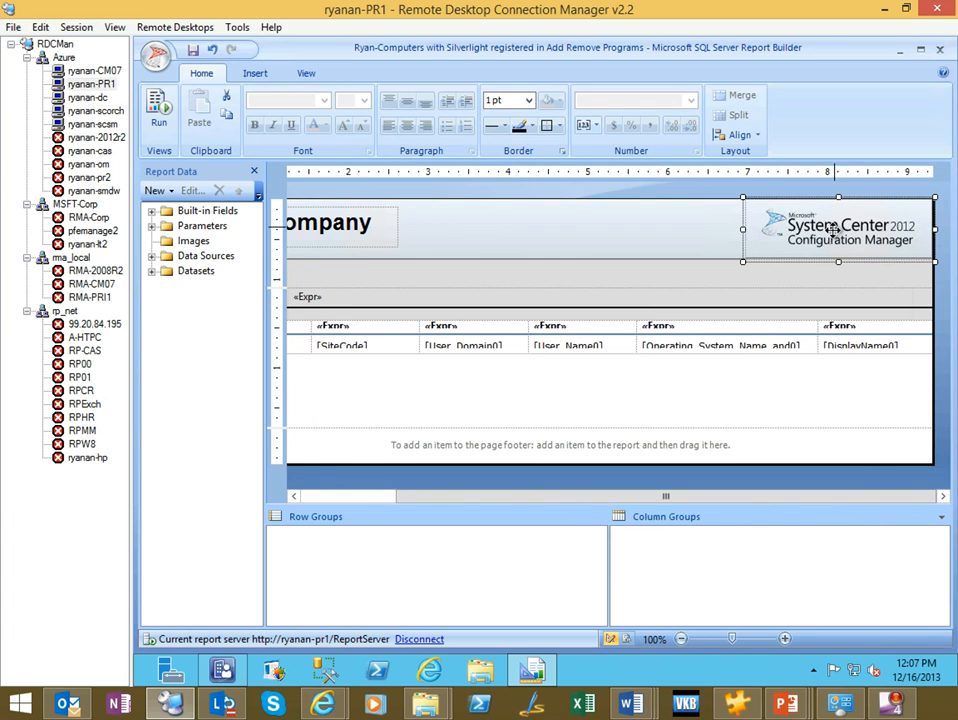
{"action": "right_click", "coordinate": [835, 230]}
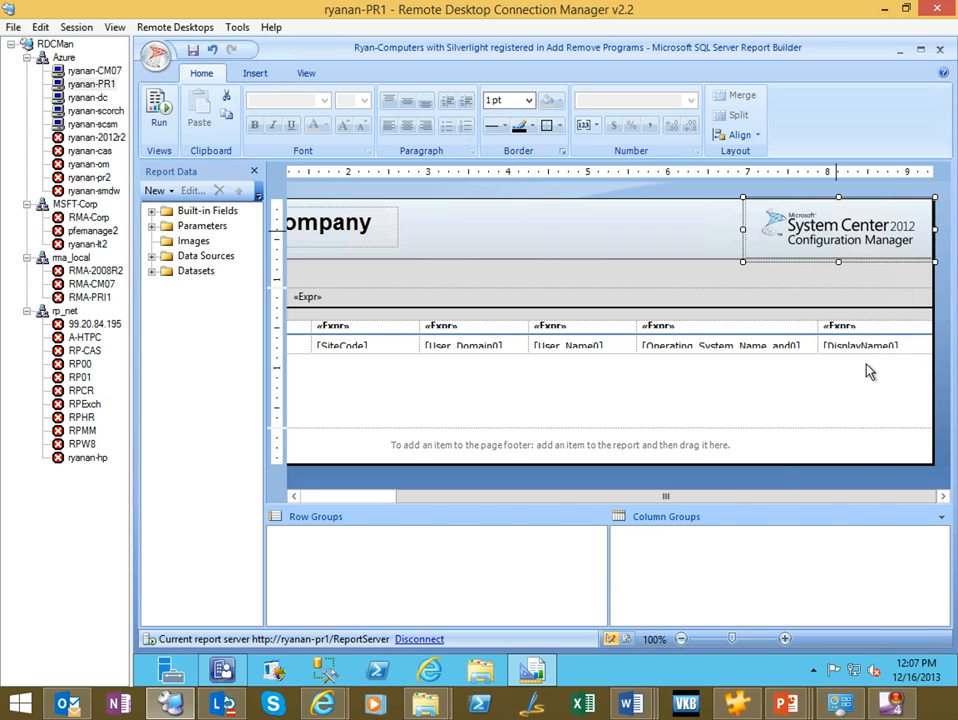
{"action": "double_click", "coordinate": [838, 230]}
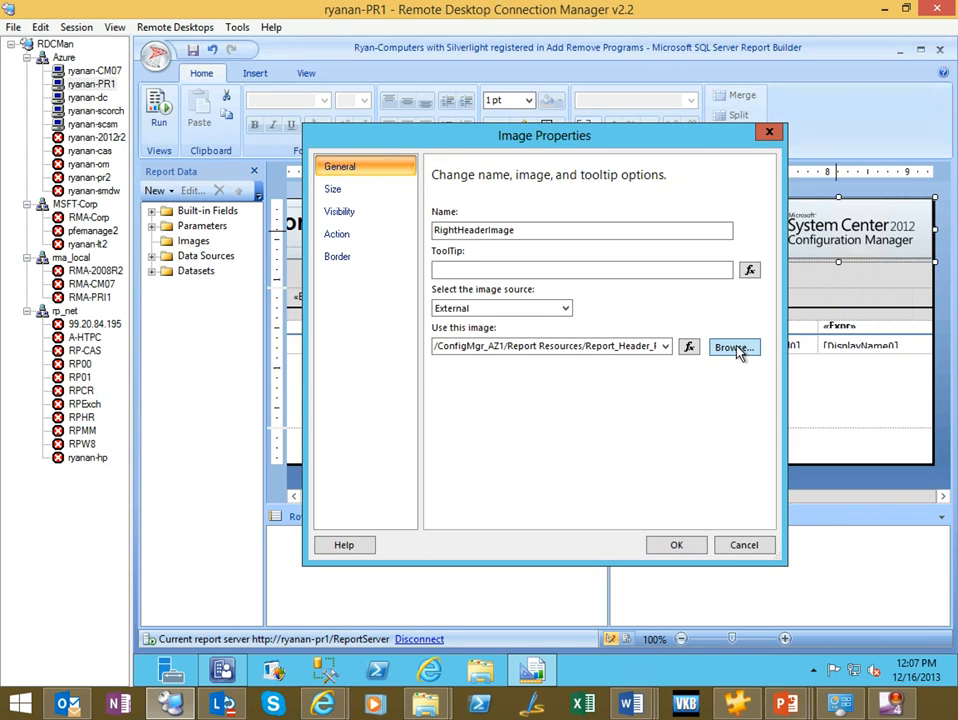
{"action": "mouse_move", "coordinate": [751, 539]}
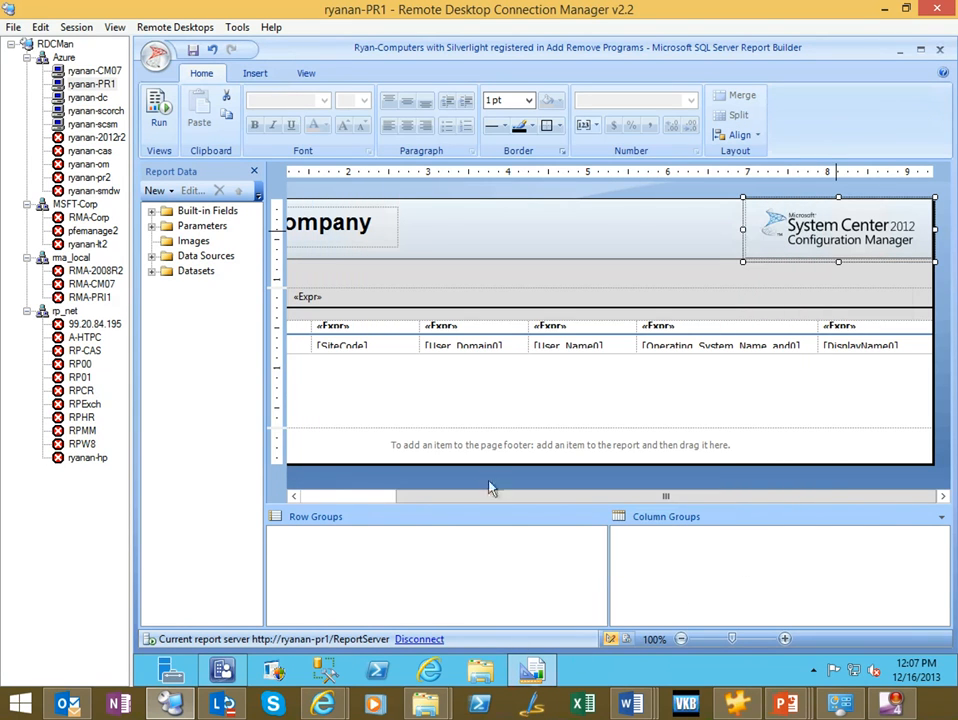
{"action": "scroll", "scroll_direction": "left", "scroll_amount": 3}
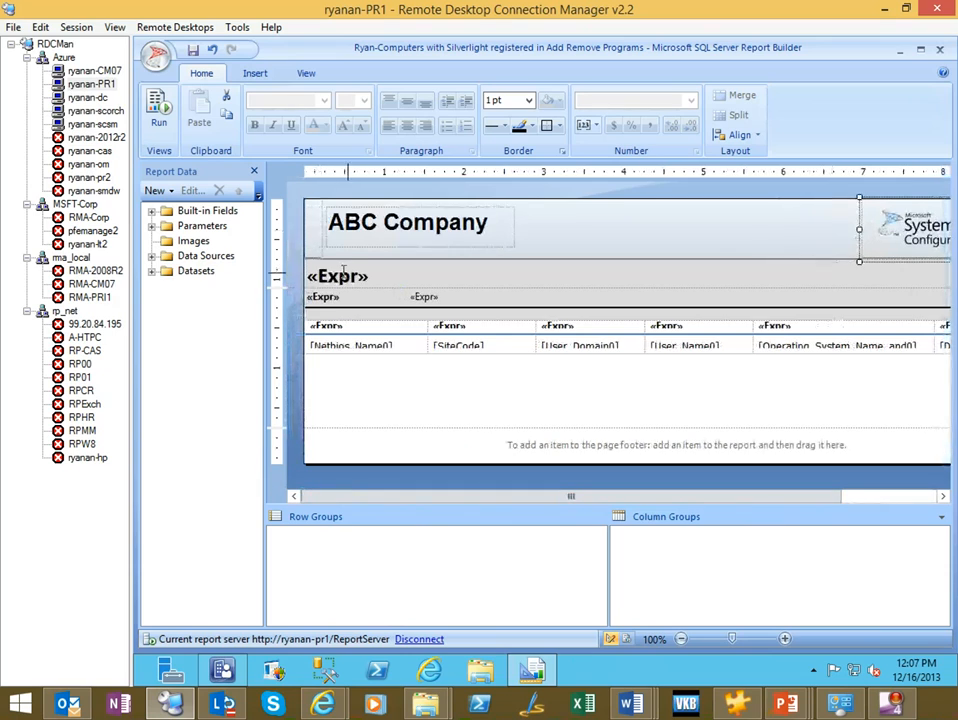
Overwrite the «Expr» title text box with 'Computers with Silverlight'.
{"action": "left_click", "coordinate": [337, 276]}
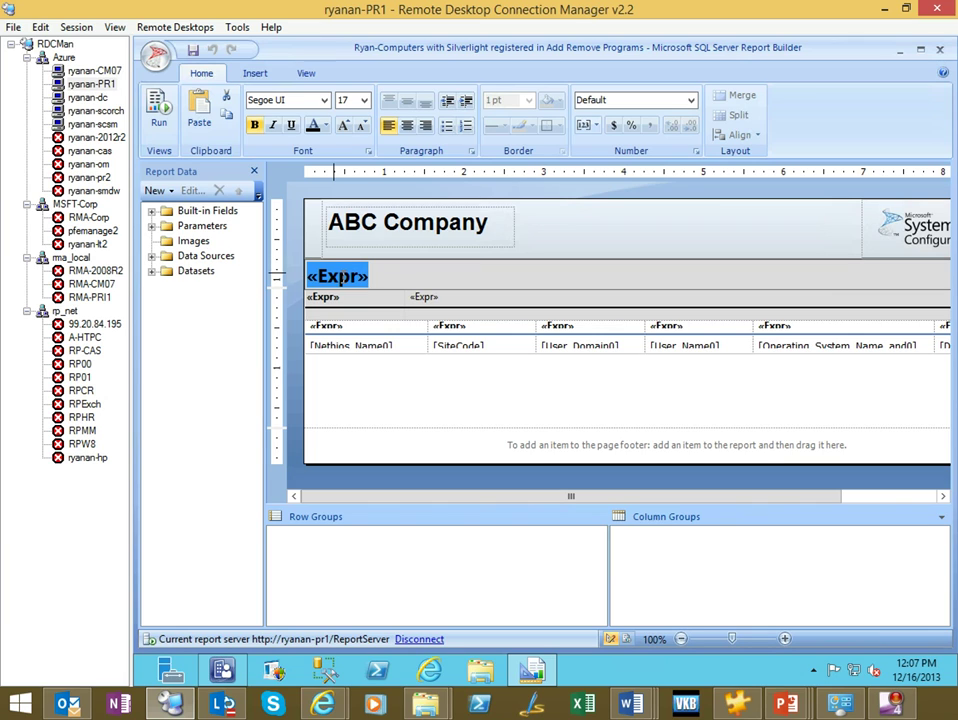
{"action": "type", "text": "Computer"}
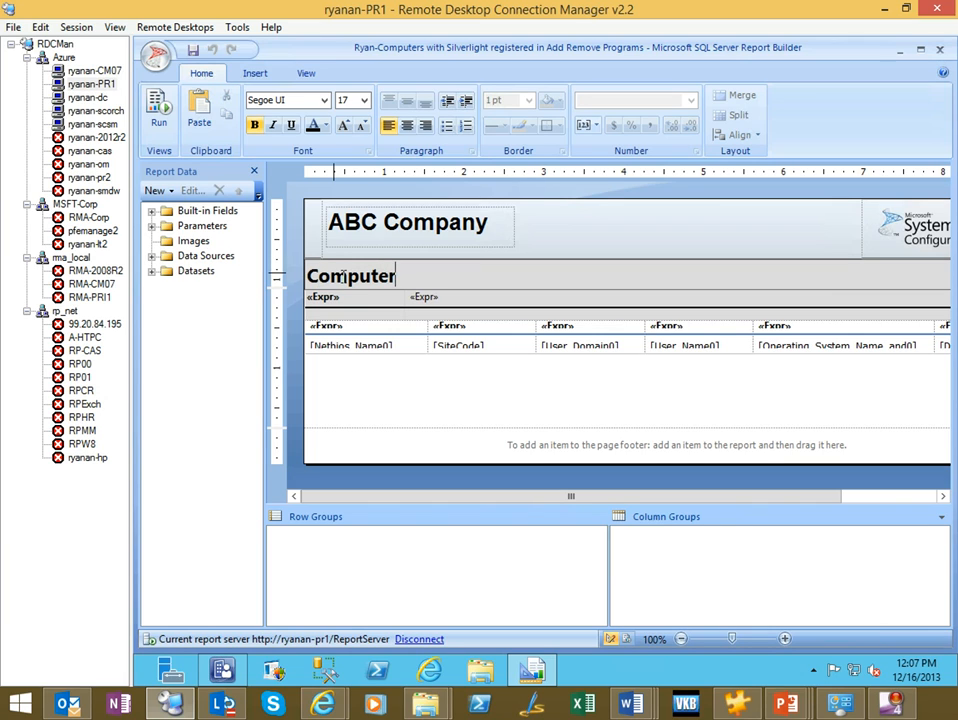
{"action": "type", "text": "s wit"}
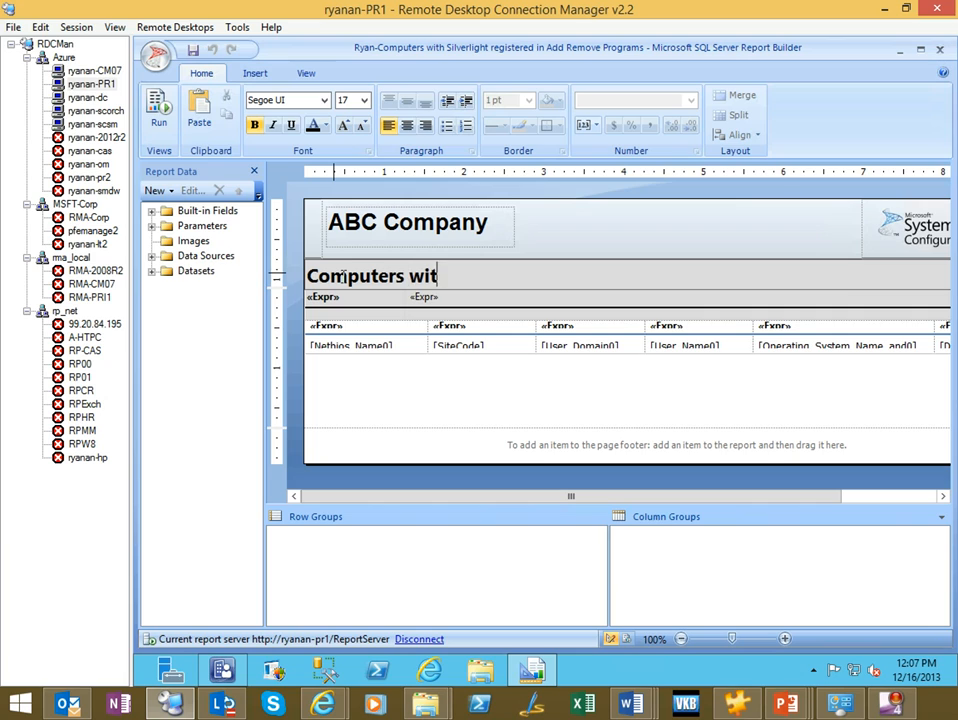
{"action": "type", "text": "h Silverlight"}
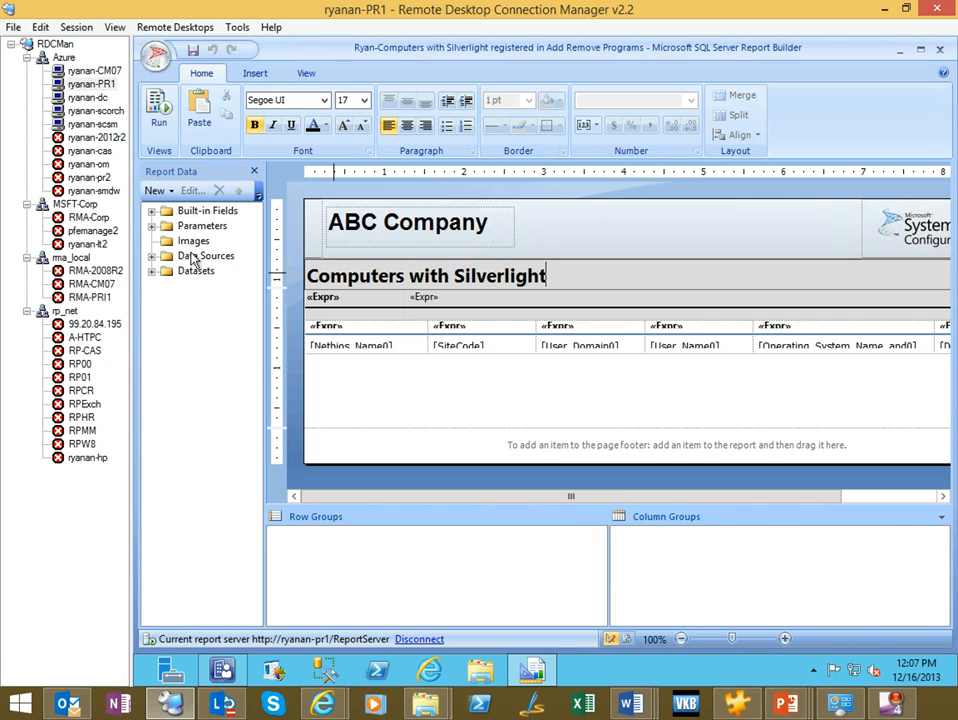
{"action": "mouse_move", "coordinate": [155, 273]}
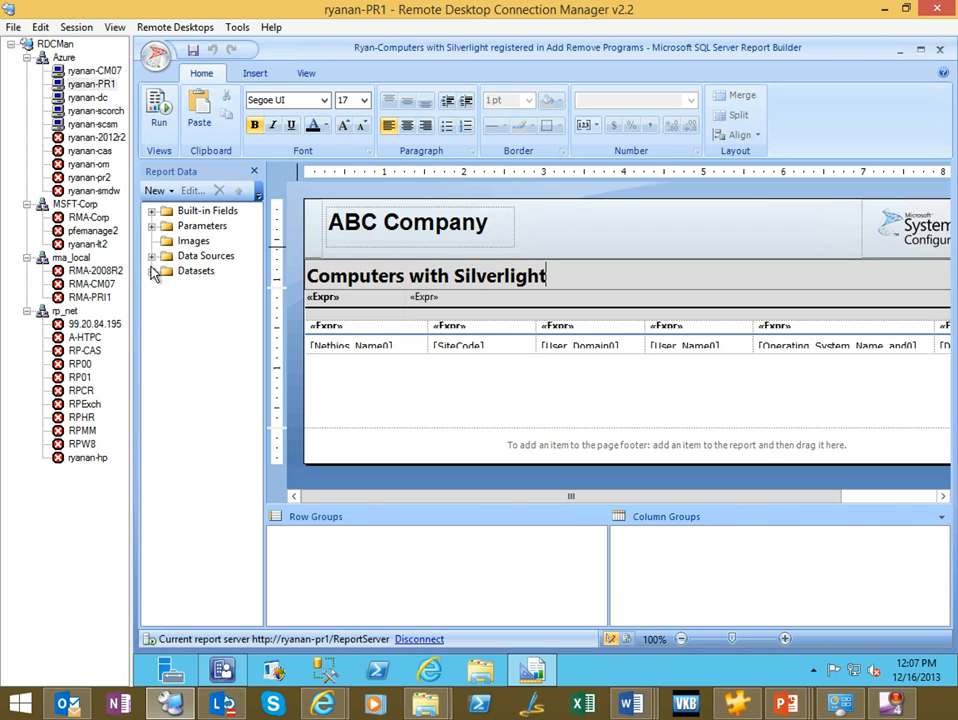
Expand Datasets in Report Data and open DataSet0 in the Query Designer.
{"action": "left_click", "coordinate": [153, 271]}
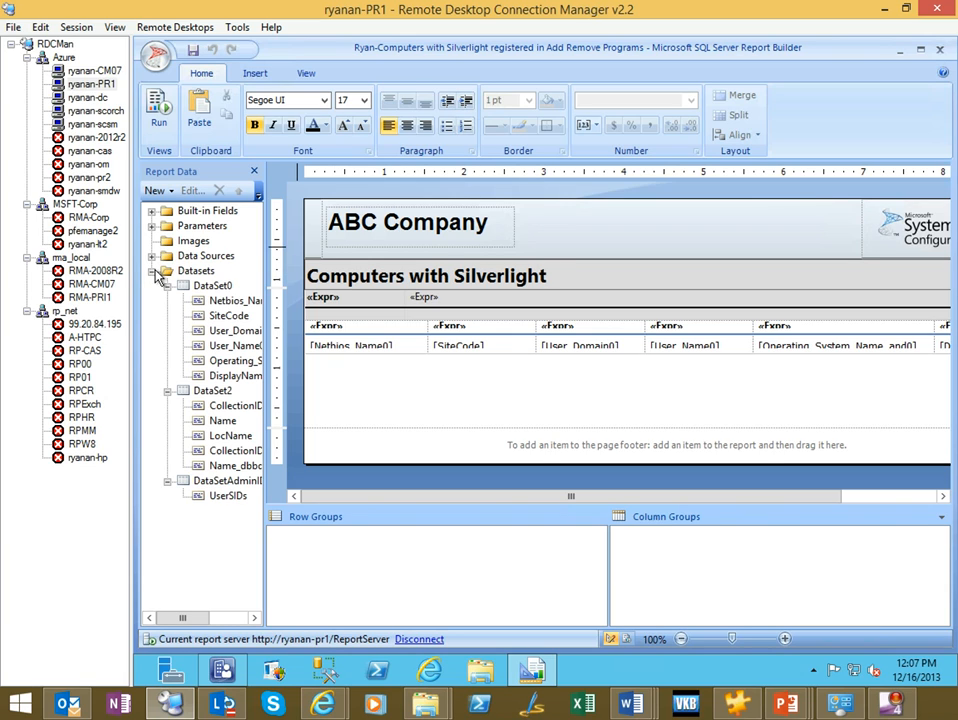
{"action": "left_click", "coordinate": [212, 285]}
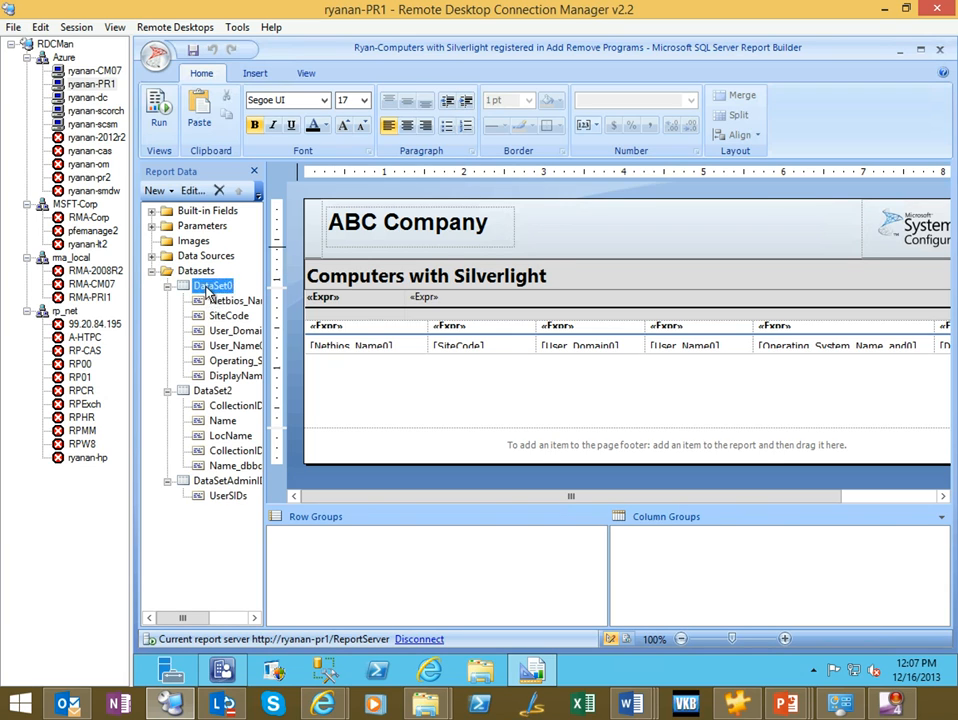
{"action": "mouse_move", "coordinate": [215, 300]}
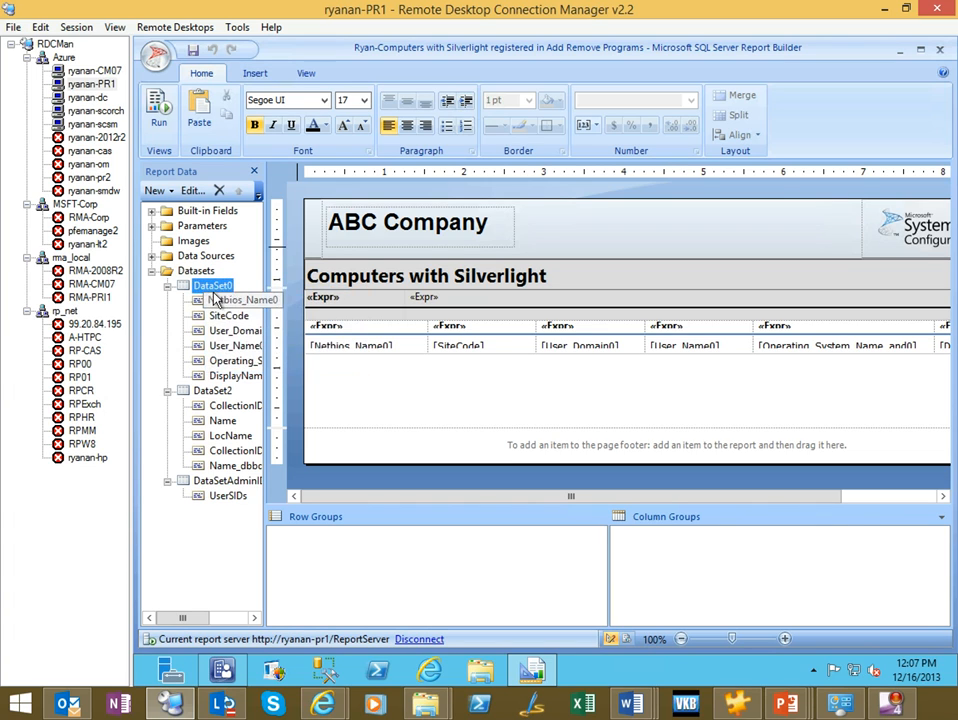
{"action": "double_click", "coordinate": [212, 285]}
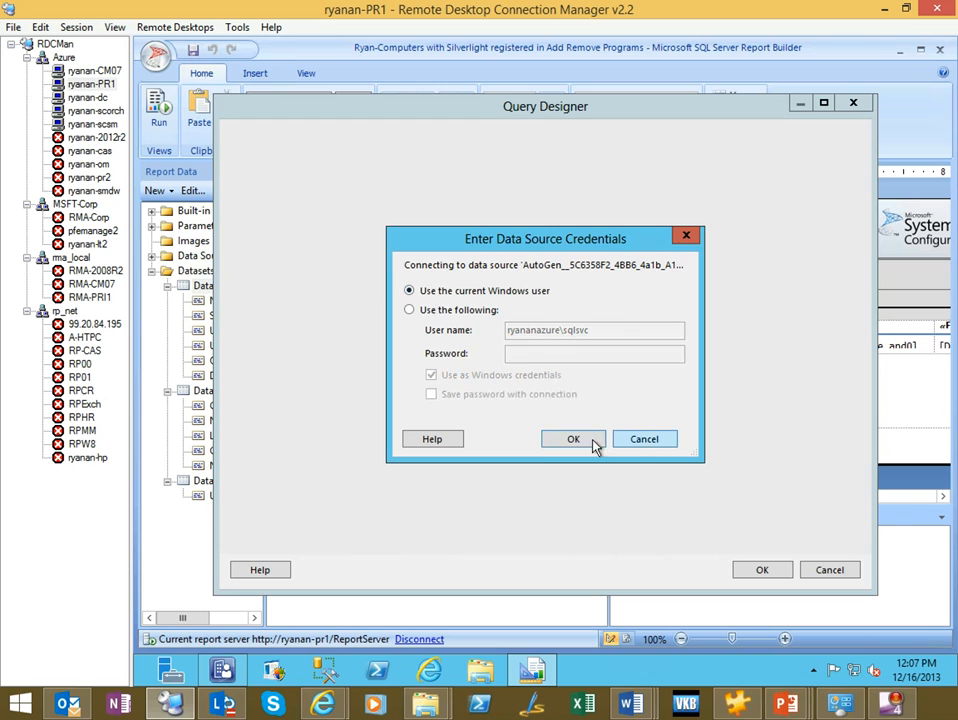
Connect as the current user, inspect the software and collection WHERE conditions, then cancel.
{"action": "left_click", "coordinate": [573, 438]}
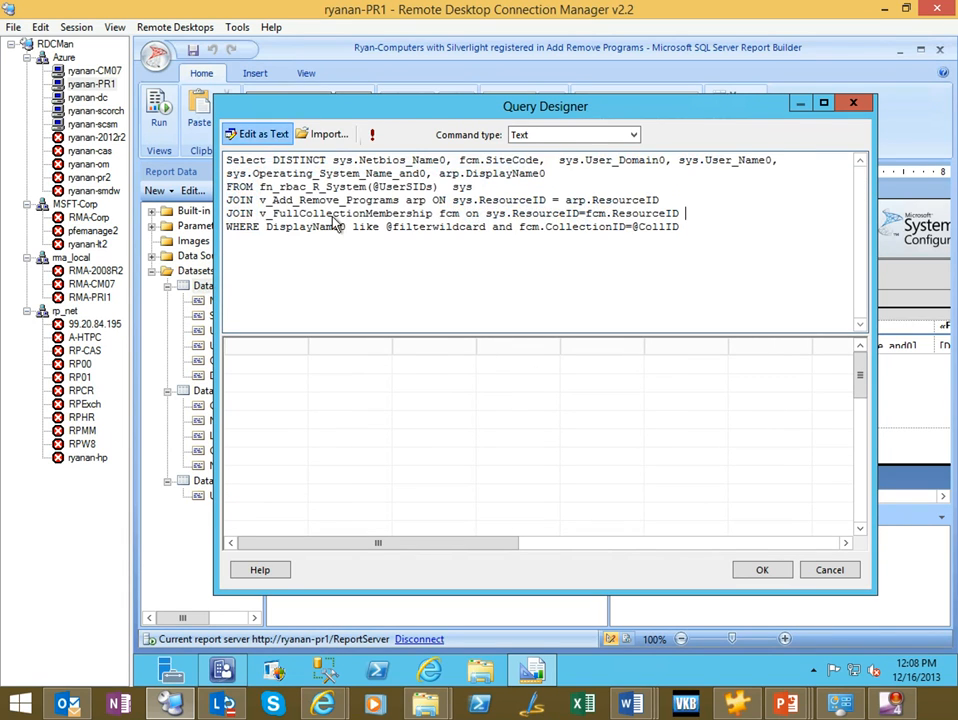
{"action": "key", "text": "ctrl+a"}
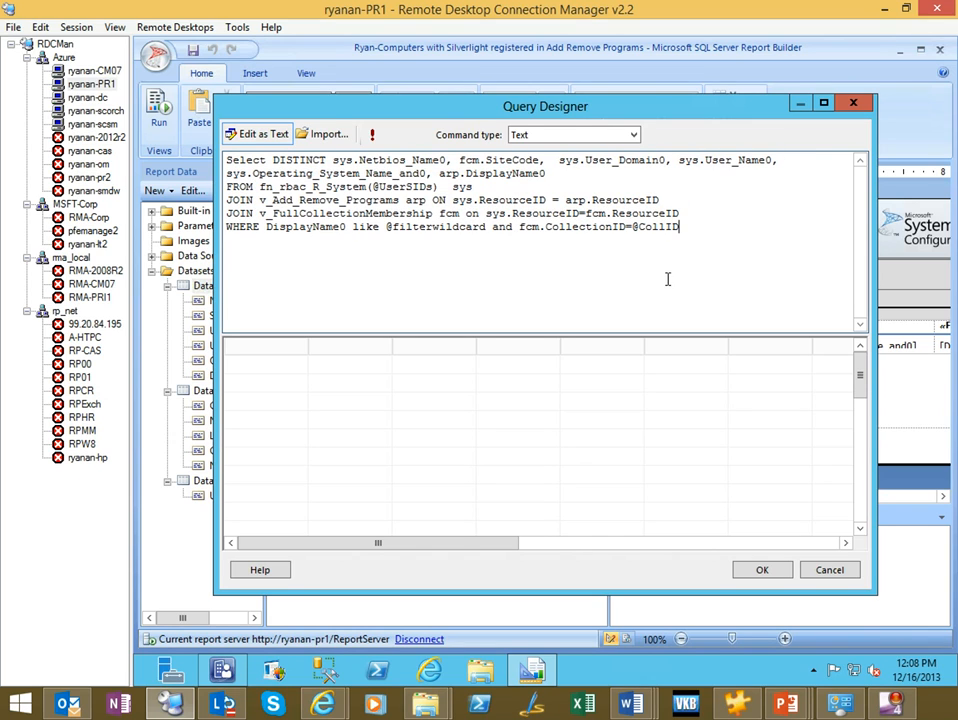
{"action": "double_click", "coordinate": [435, 227]}
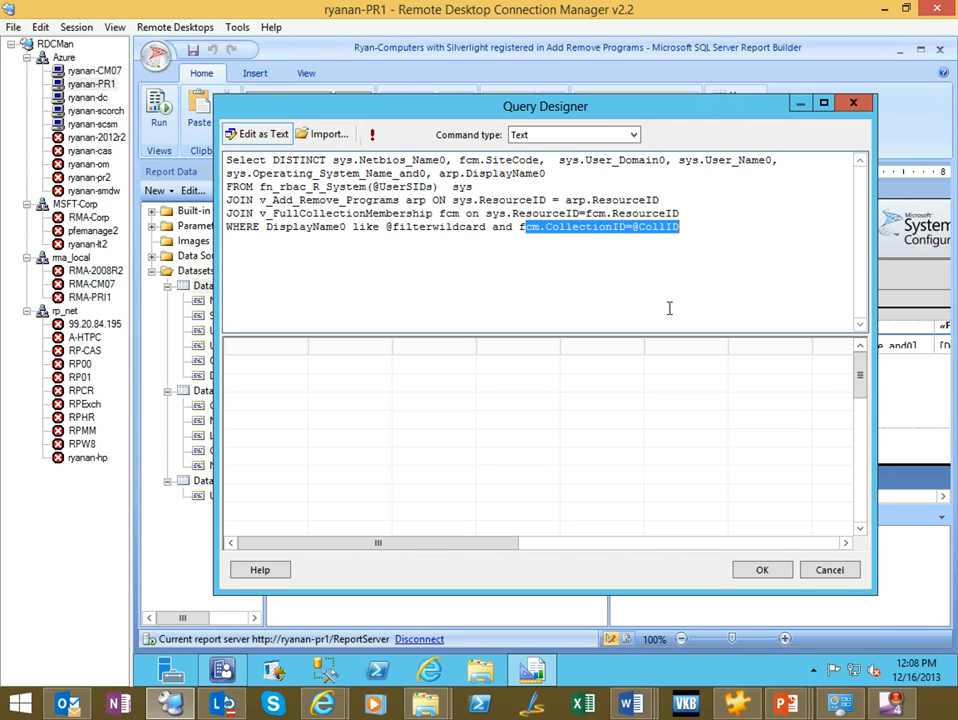
{"action": "mouse_move", "coordinate": [495, 259]}
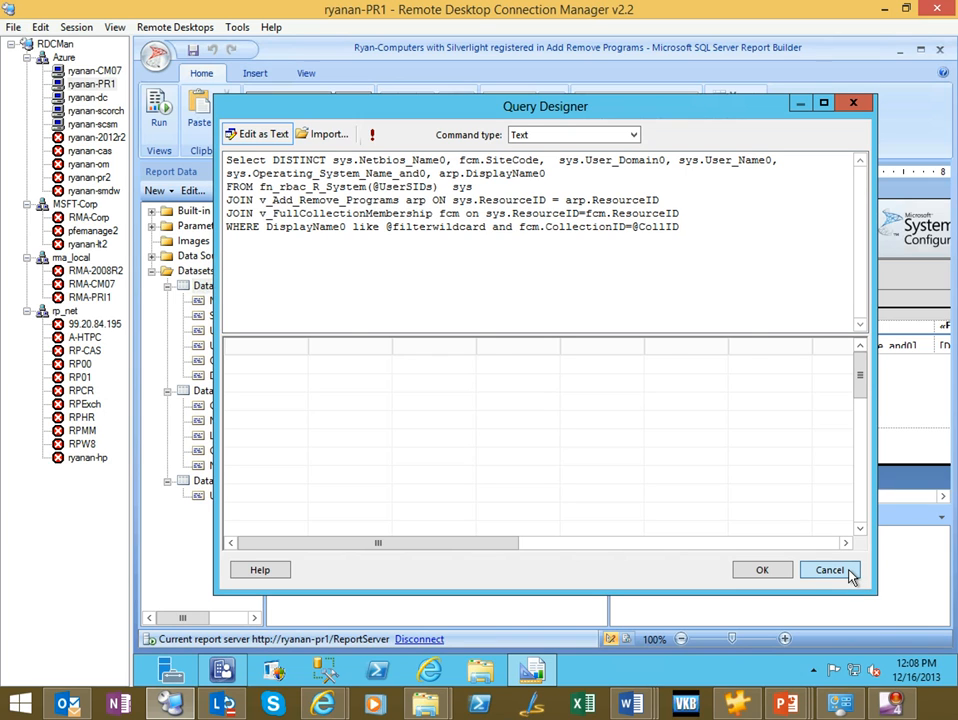
{"action": "left_click", "coordinate": [829, 570]}
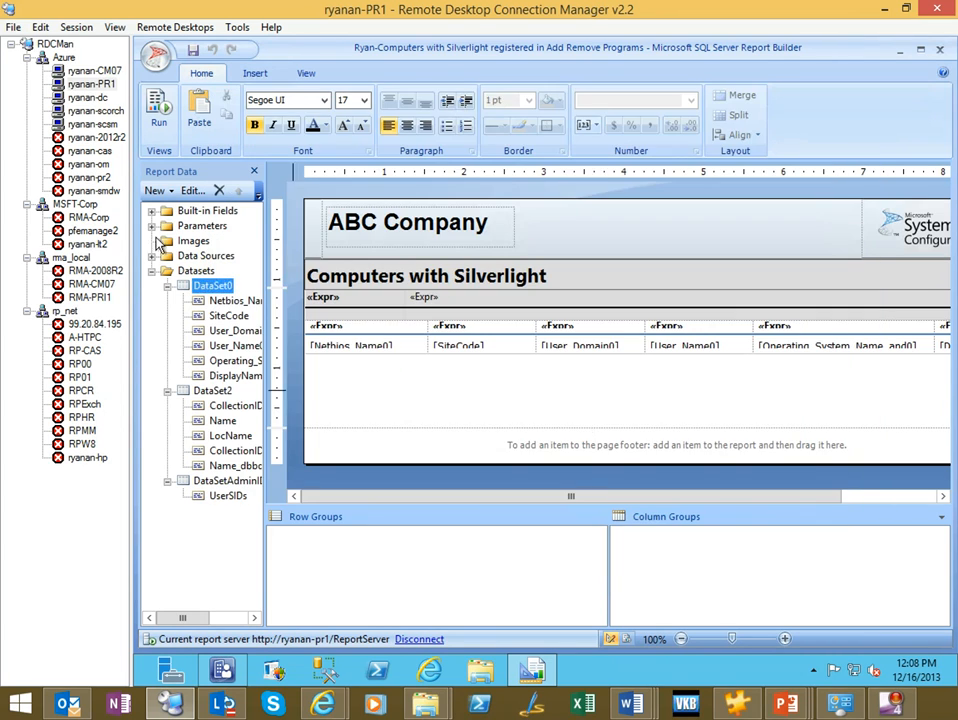
Enter 'Microsoft Silverlight' as filterwildcard's default value in Parameter Properties.
{"action": "left_click", "coordinate": [153, 225]}
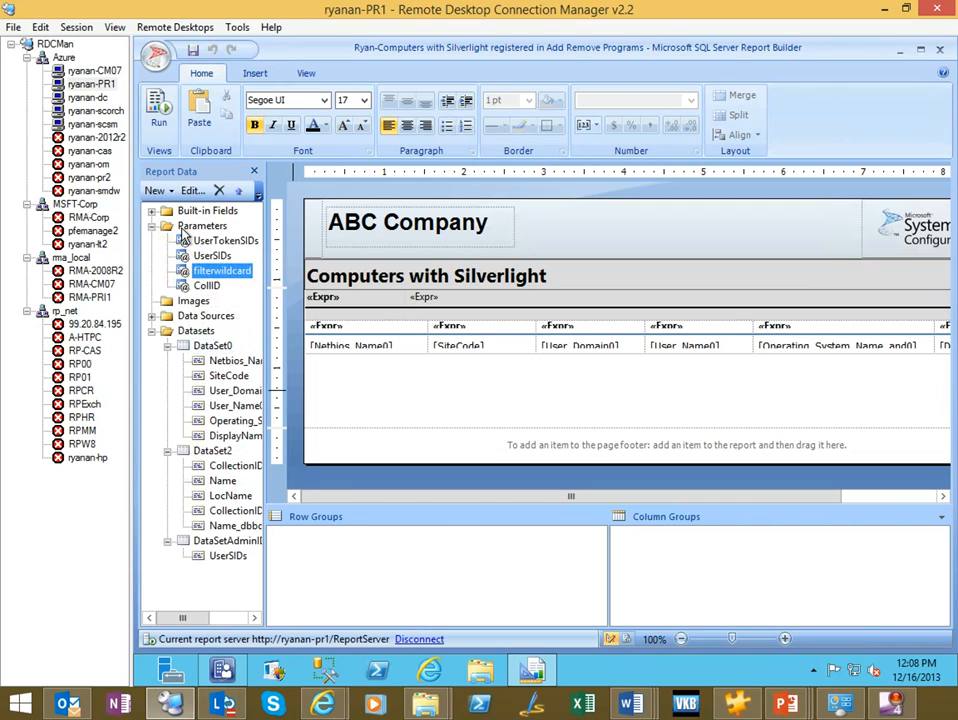
{"action": "mouse_move", "coordinate": [210, 290]}
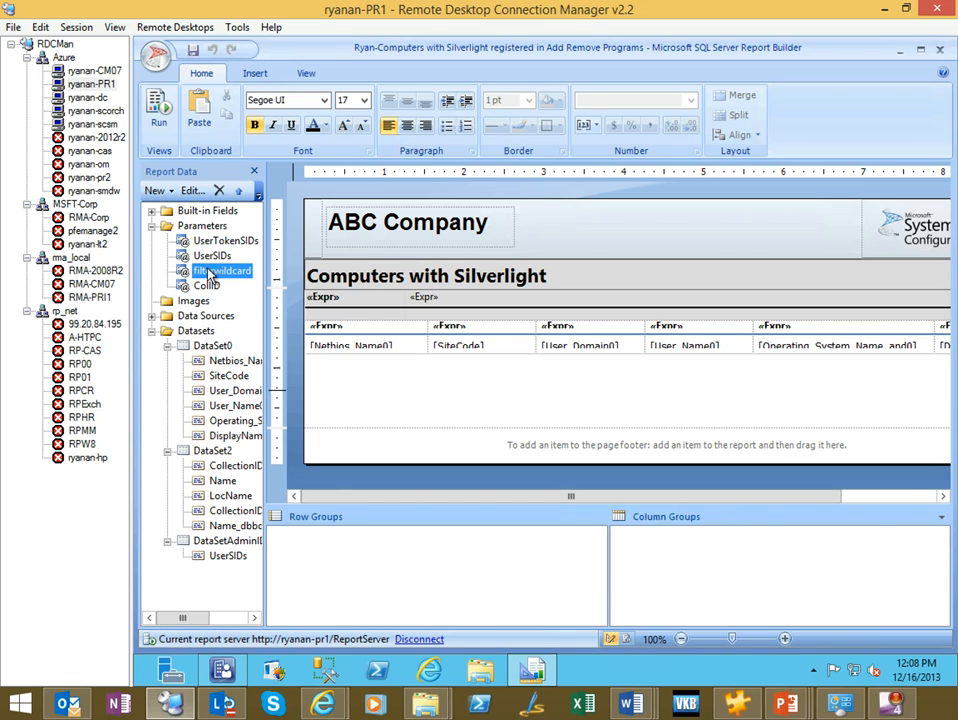
{"action": "double_click", "coordinate": [222, 270]}
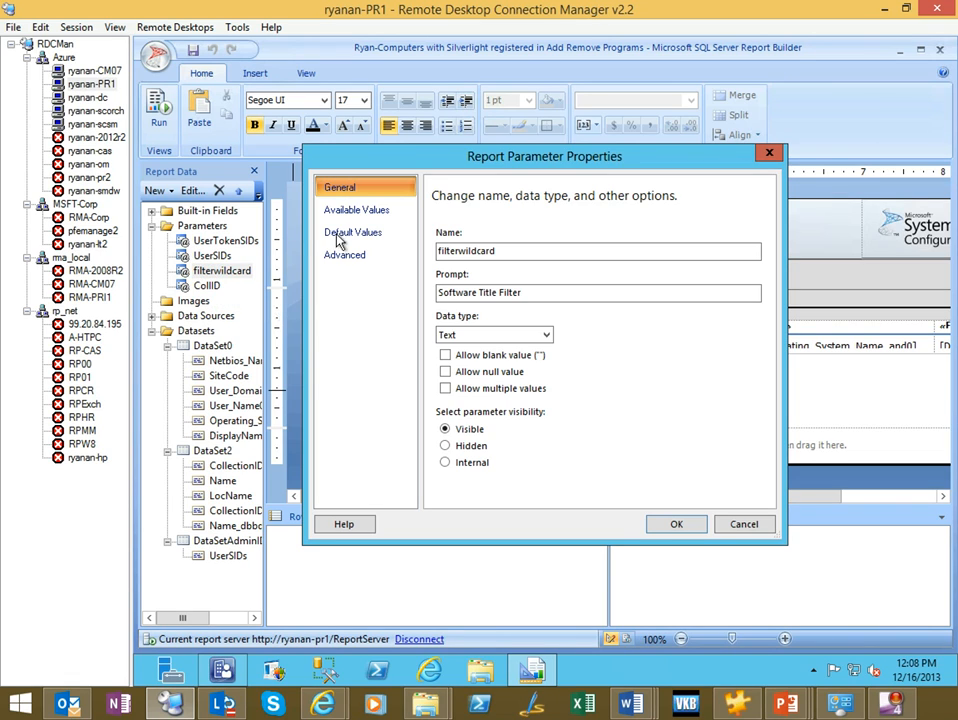
{"action": "left_click", "coordinate": [352, 232]}
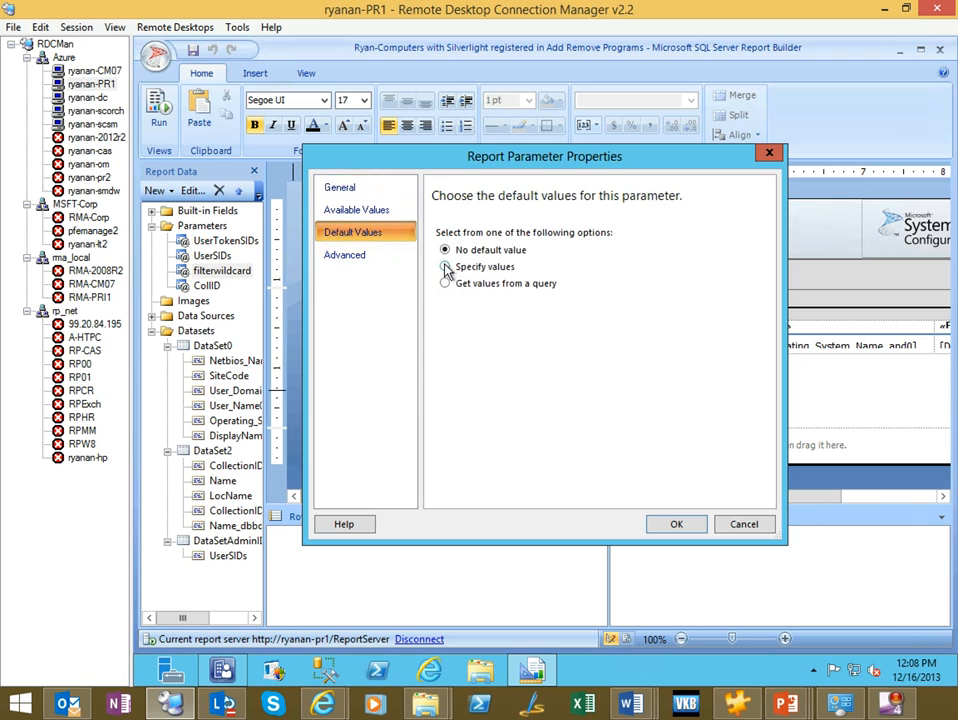
{"action": "left_click", "coordinate": [445, 266]}
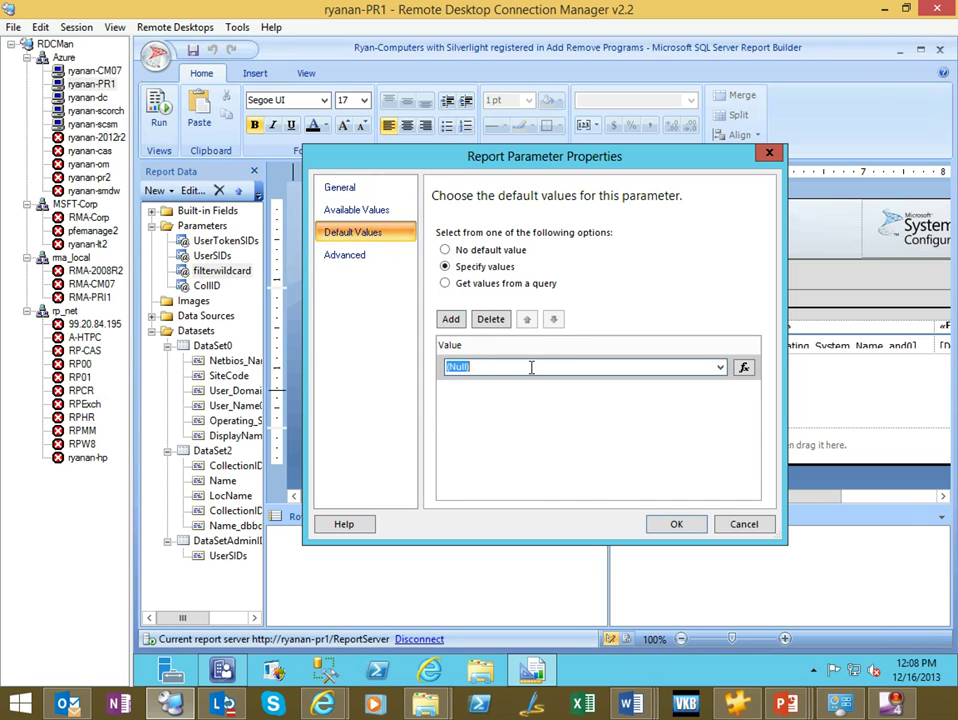
{"action": "type", "text": "Microso"}
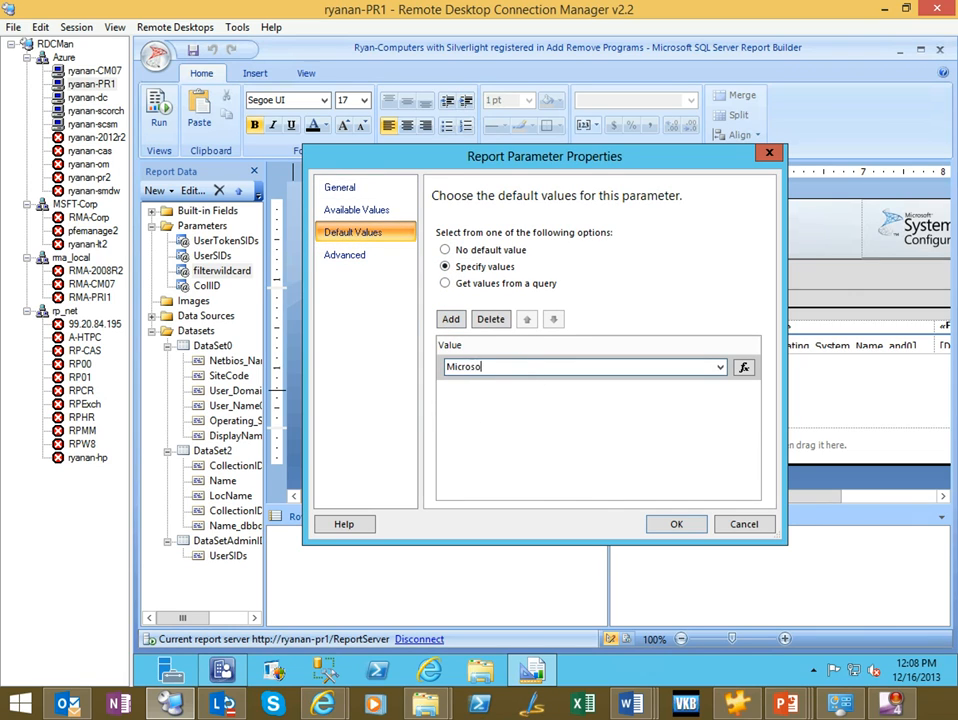
{"action": "type", "text": "ft Silv"}
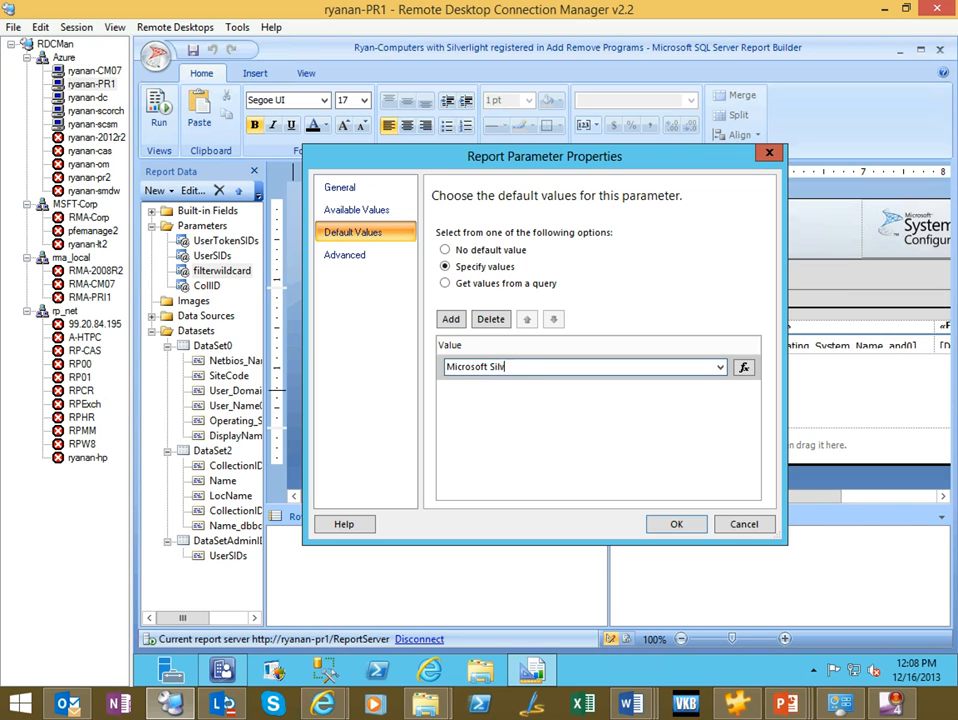
{"action": "type", "text": "erlight"}
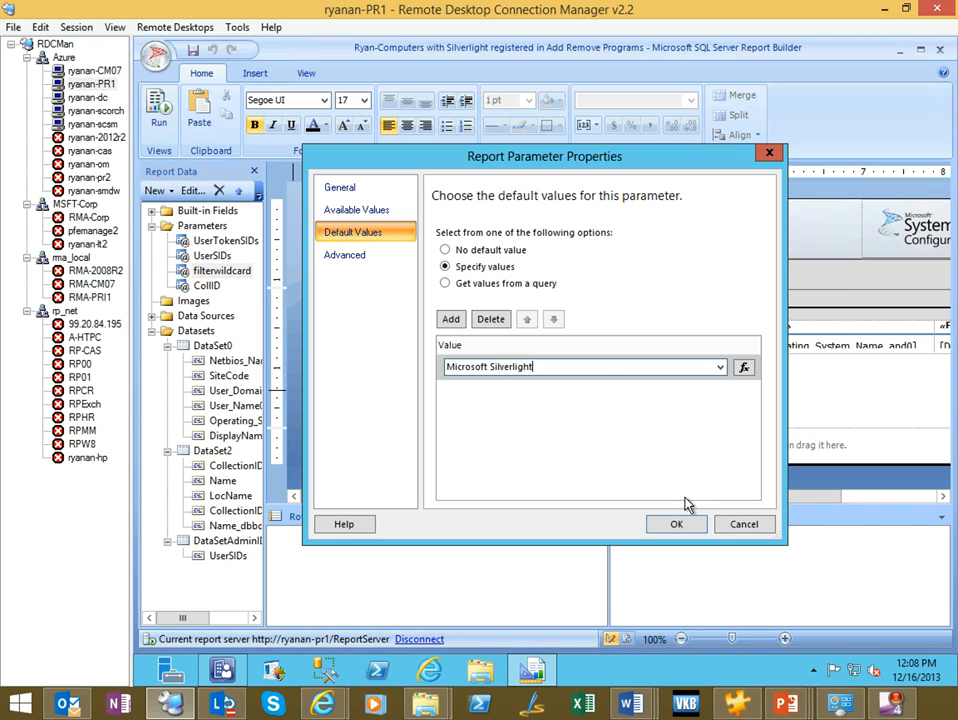
{"action": "left_click", "coordinate": [676, 524]}
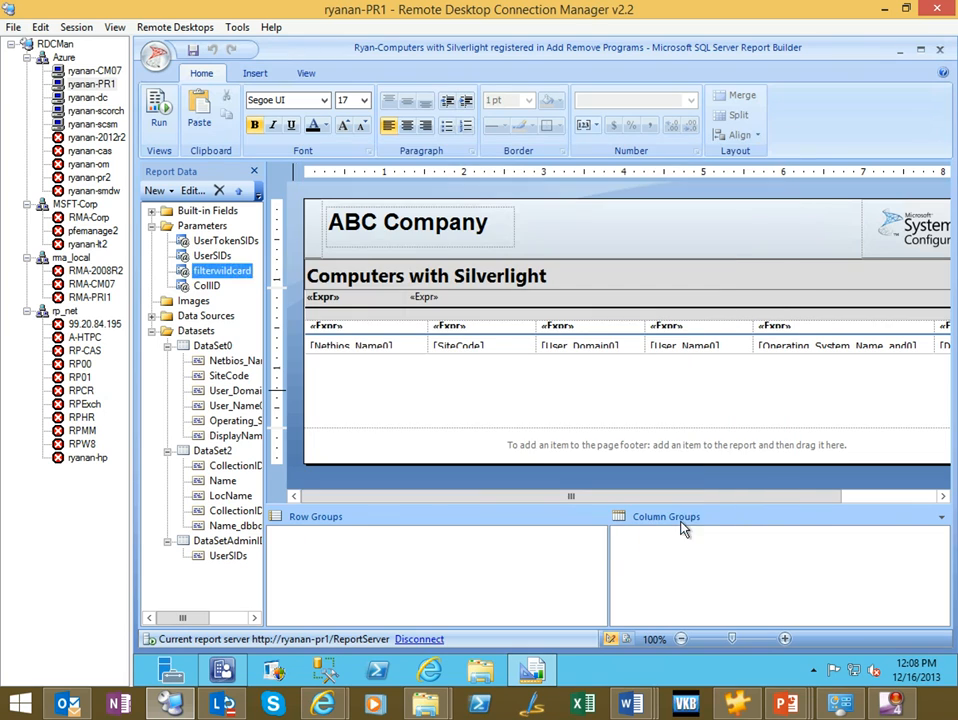
Specify 'SMS00001' as CollID's default value in Parameter Properties.
{"action": "left_click", "coordinate": [207, 285]}
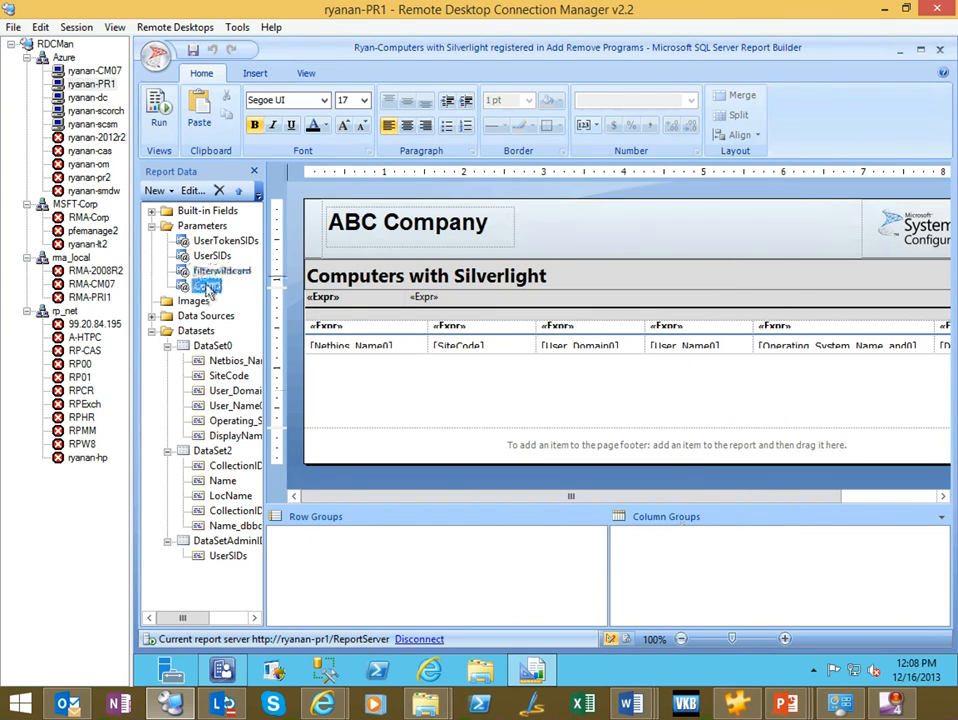
{"action": "right_click", "coordinate": [205, 285]}
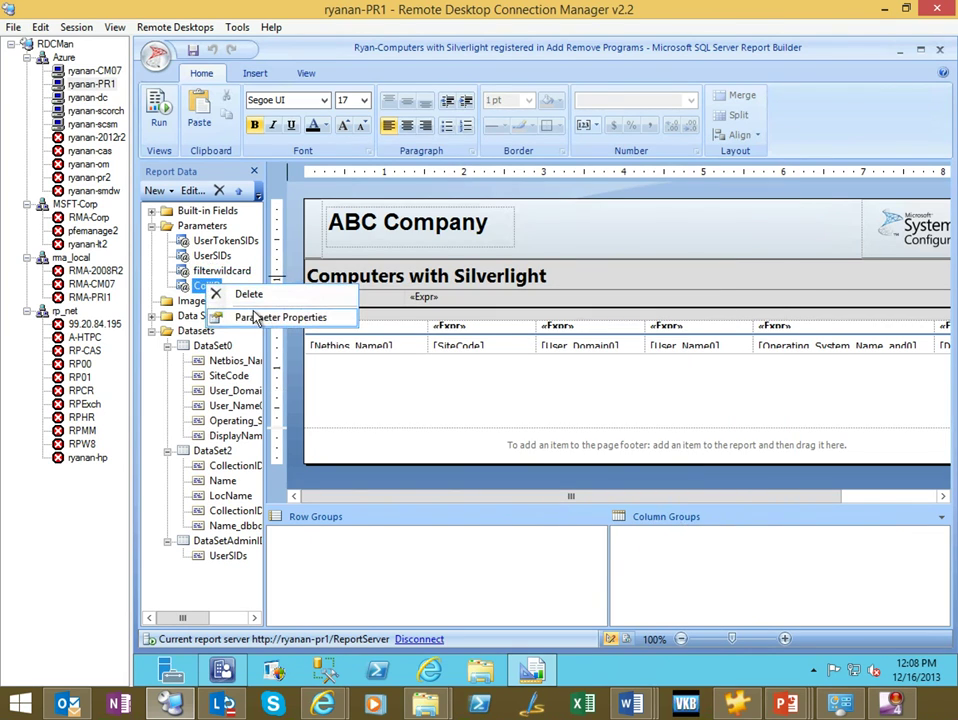
{"action": "left_click", "coordinate": [281, 317]}
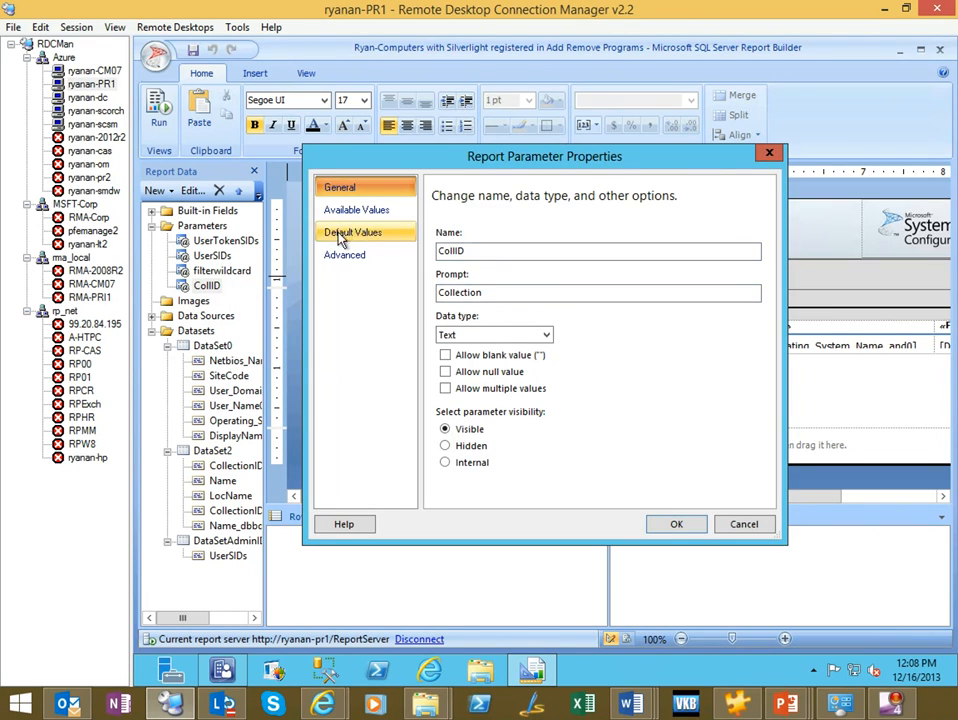
{"action": "left_click", "coordinate": [352, 232]}
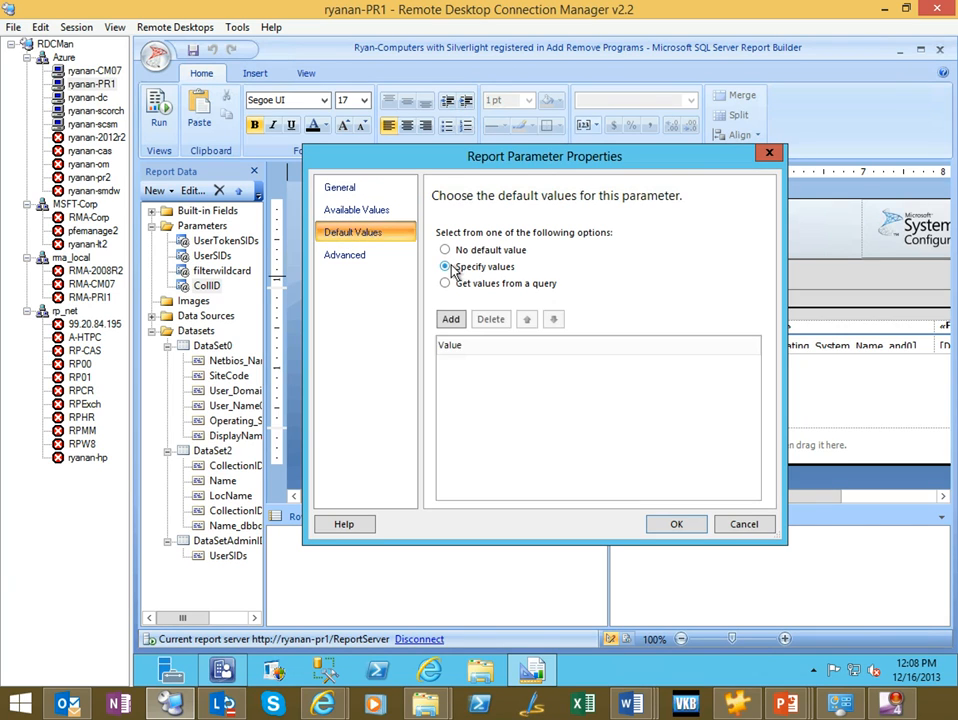
{"action": "left_click", "coordinate": [450, 319]}
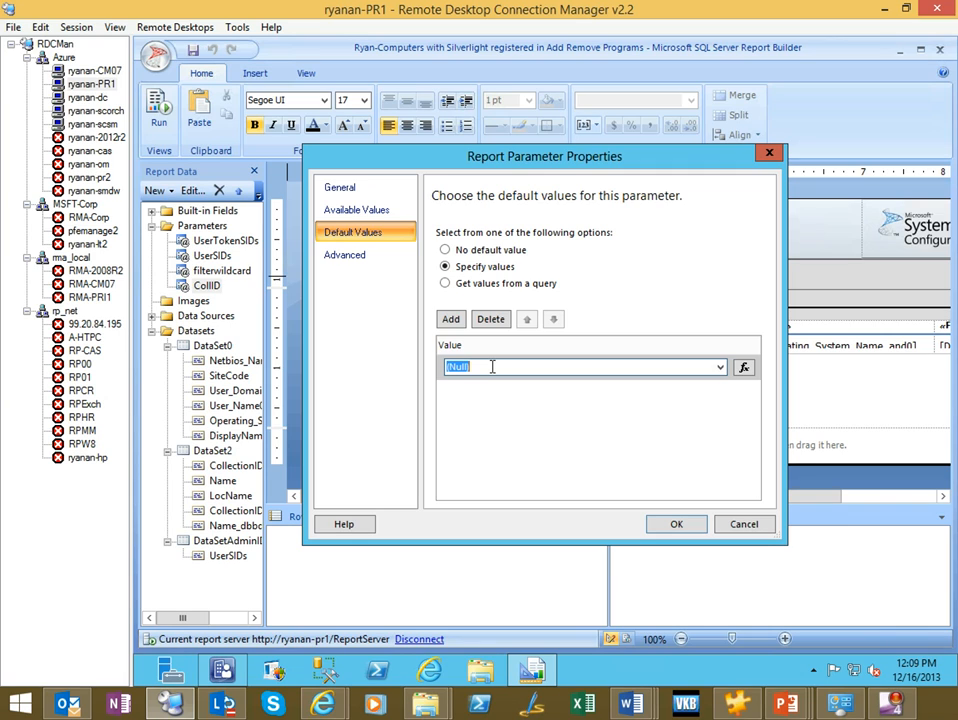
{"action": "type", "text": "SMS"}
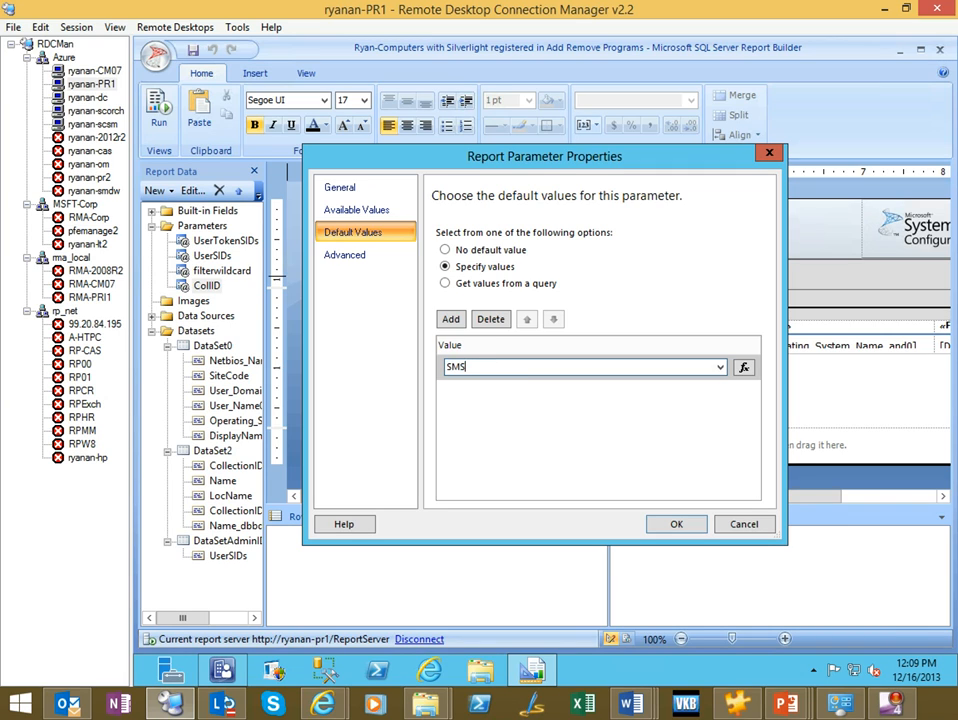
{"action": "type", "text": "00"}
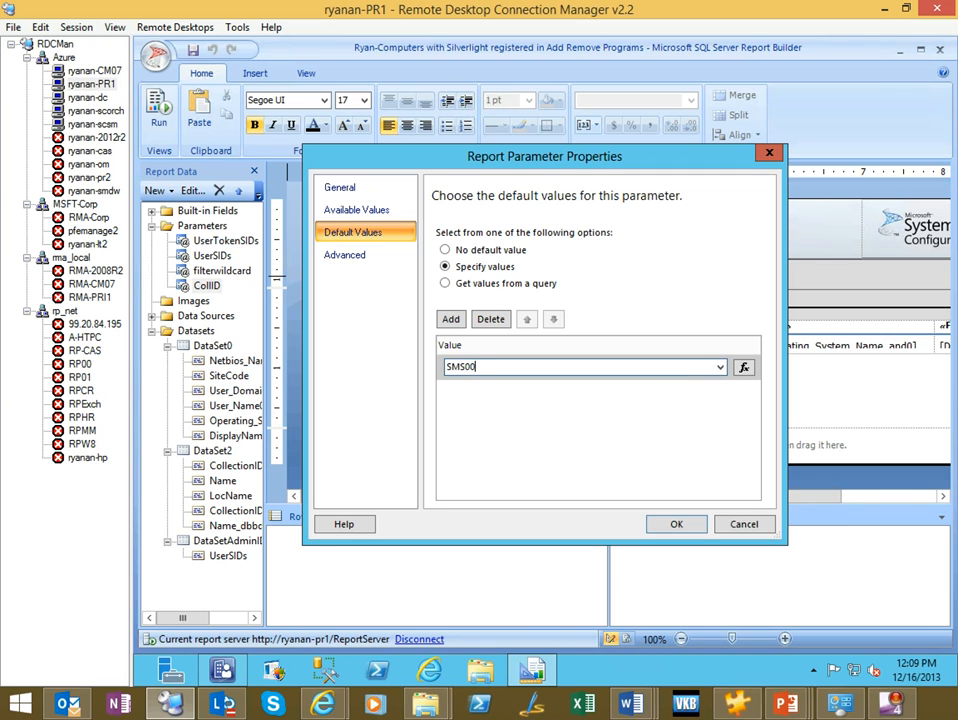
{"action": "type", "text": "00"}
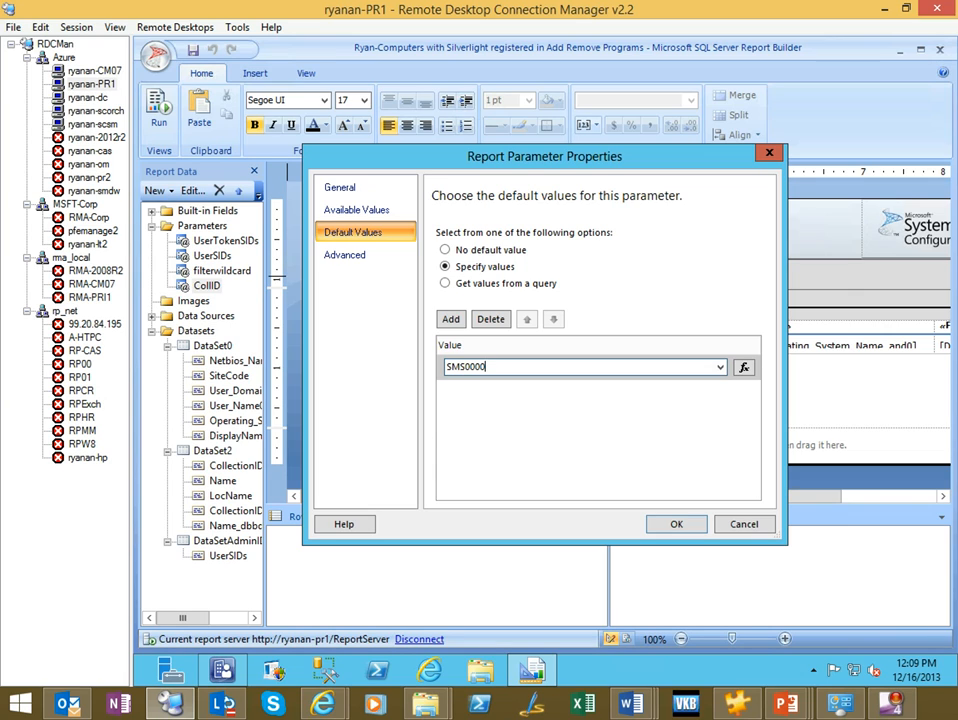
{"action": "type", "text": "1"}
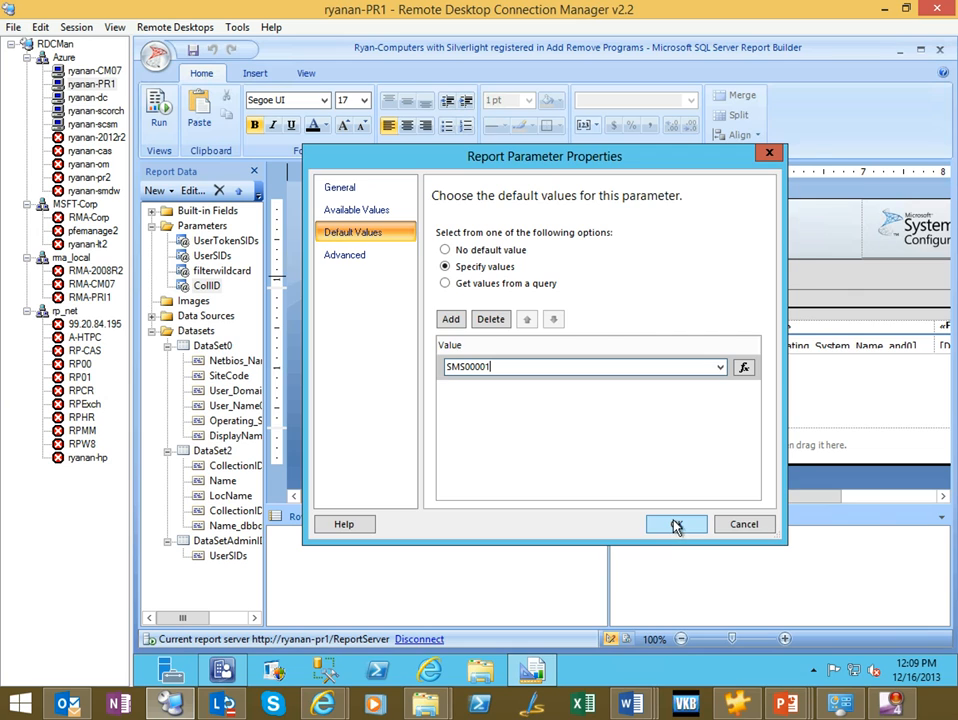
{"action": "left_click", "coordinate": [676, 524]}
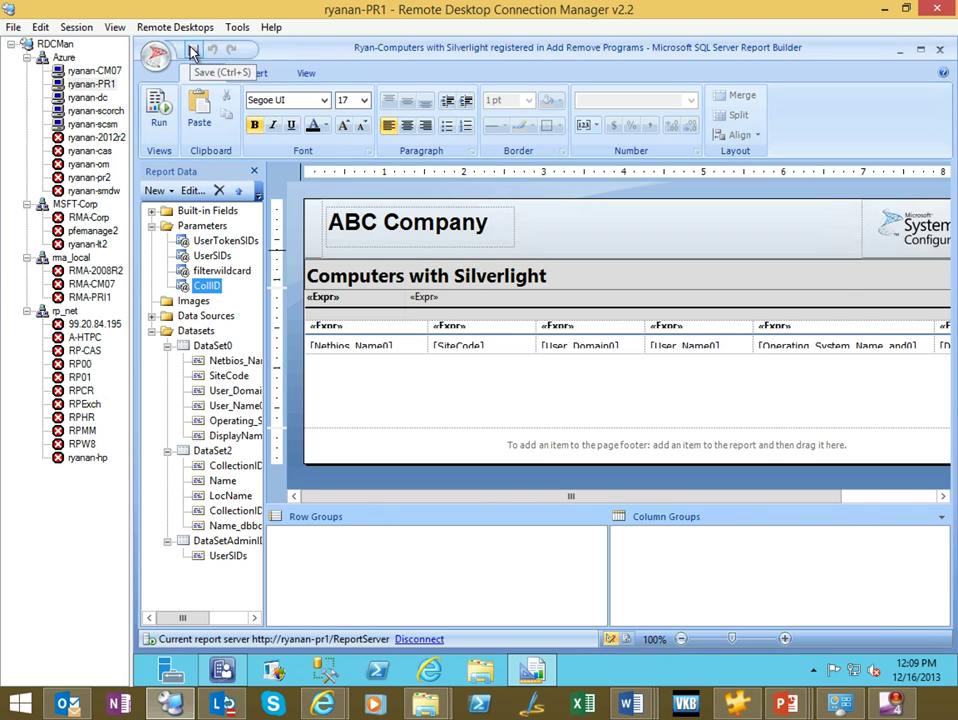
{"action": "mouse_move", "coordinate": [158, 103]}
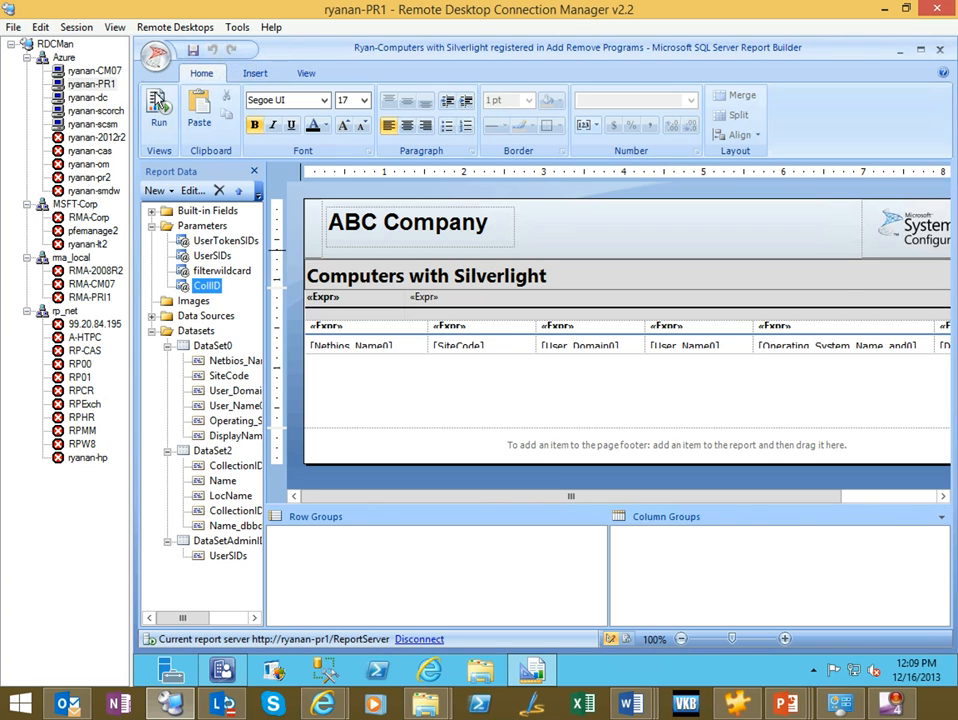
Preview the report prefilled with Microsoft Silverlight and All Systems under the ABC Company header.
{"action": "left_click", "coordinate": [159, 112]}
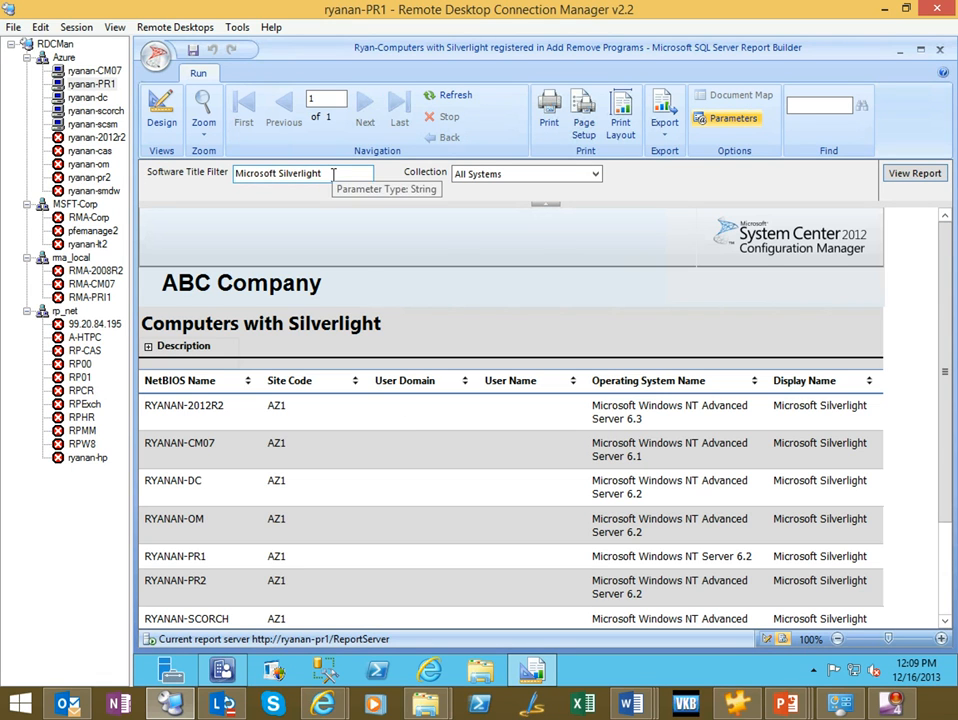
{"action": "mouse_move", "coordinate": [694, 164]}
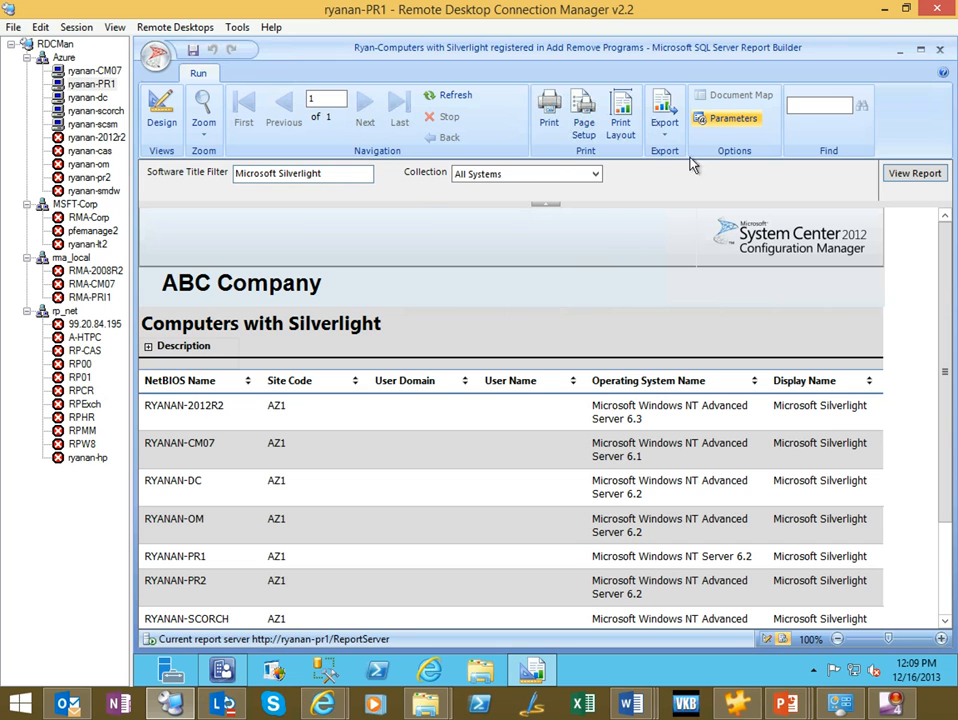
{"action": "mouse_move", "coordinate": [950, 550]}
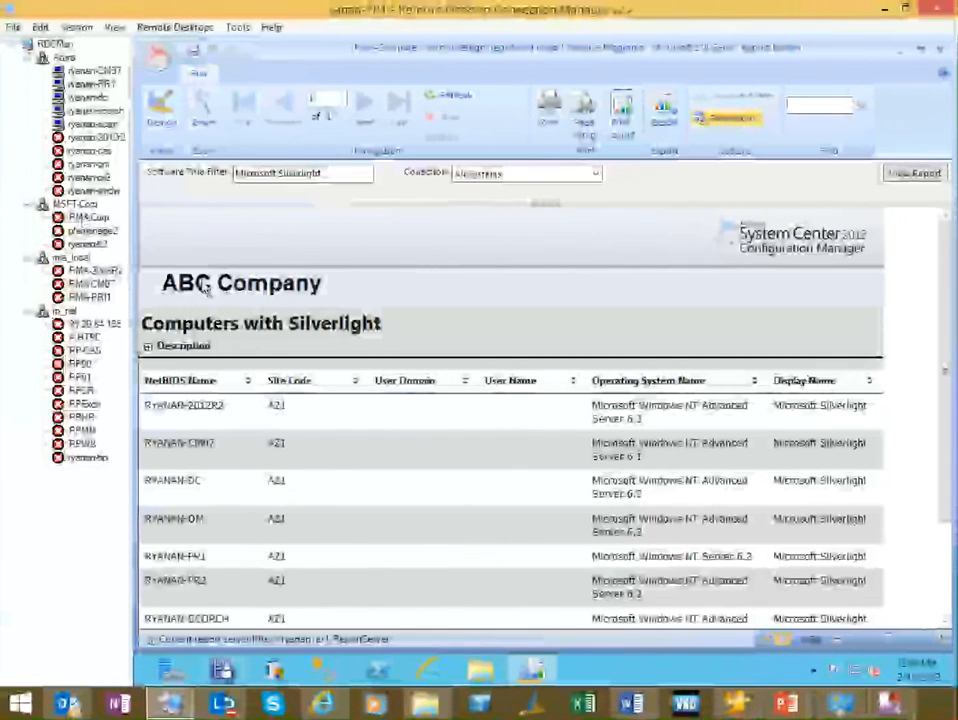
{"action": "mouse_move", "coordinate": [533, 317]}
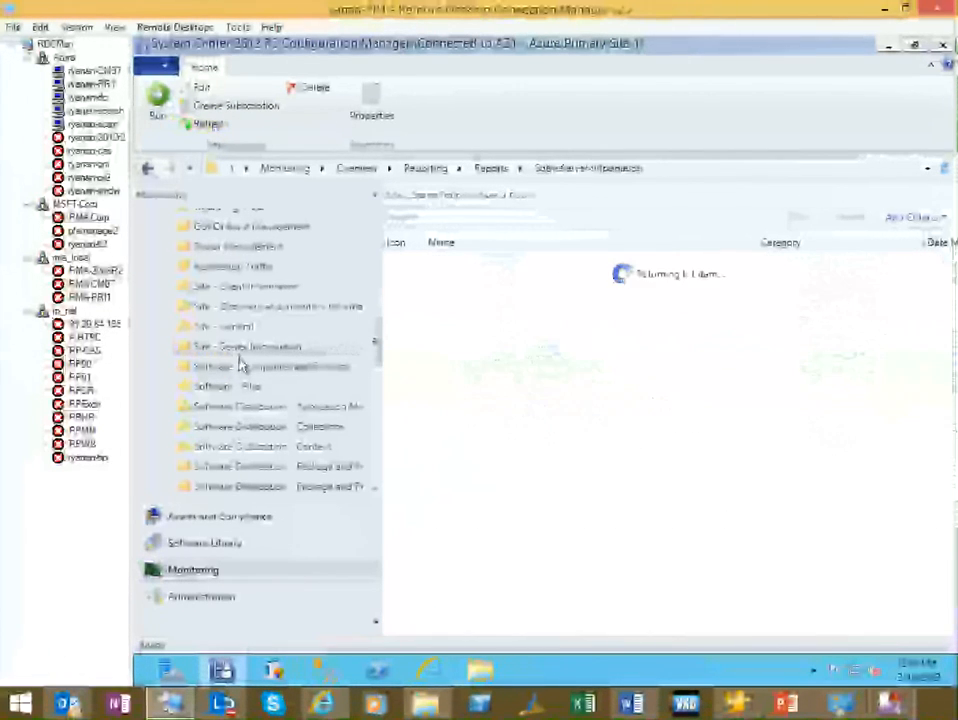
Select the Software - Companies and Products folder and run the Silverlight computers report.
{"action": "left_click", "coordinate": [270, 366]}
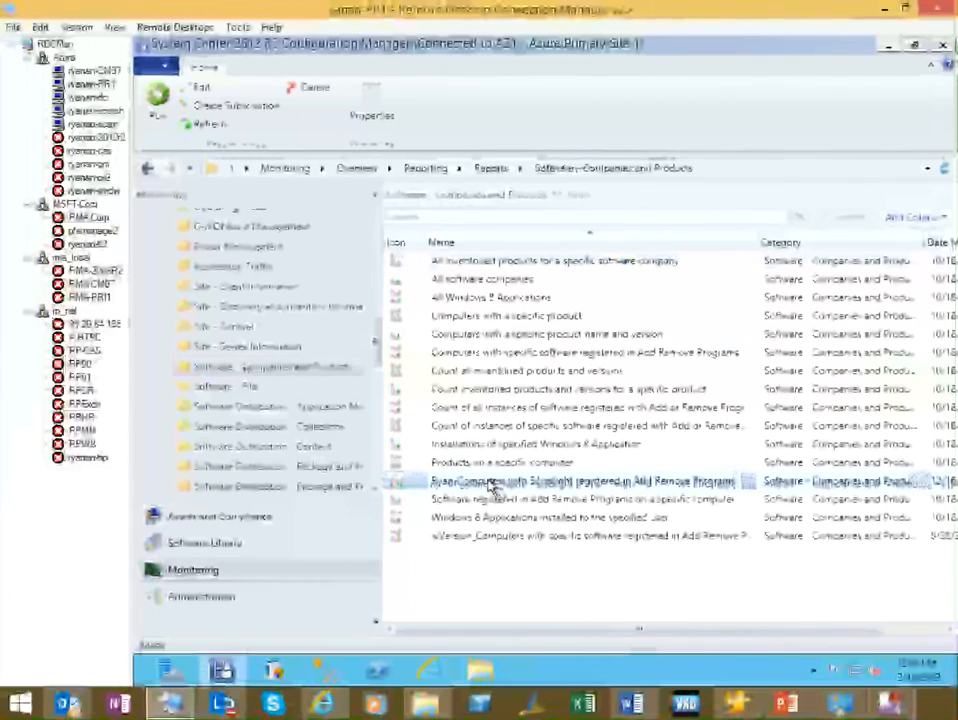
{"action": "double_click", "coordinate": [585, 481]}
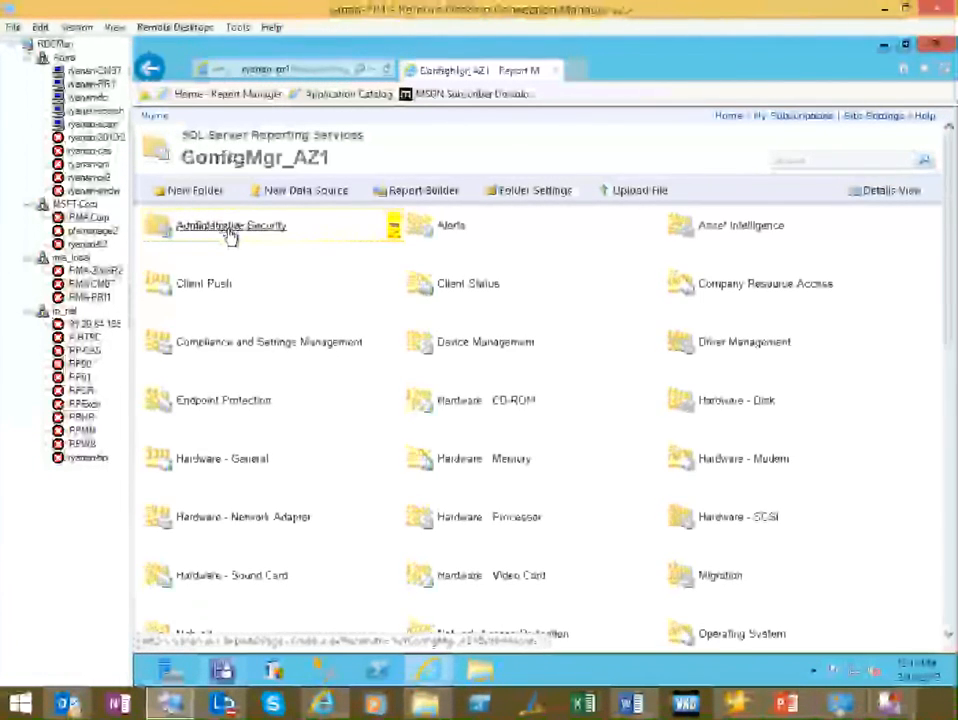
Open the Silverlight computers report from Report Manager's Software - Companies and Products folder.
{"action": "scroll", "scroll_direction": "down", "scroll_amount": 3}
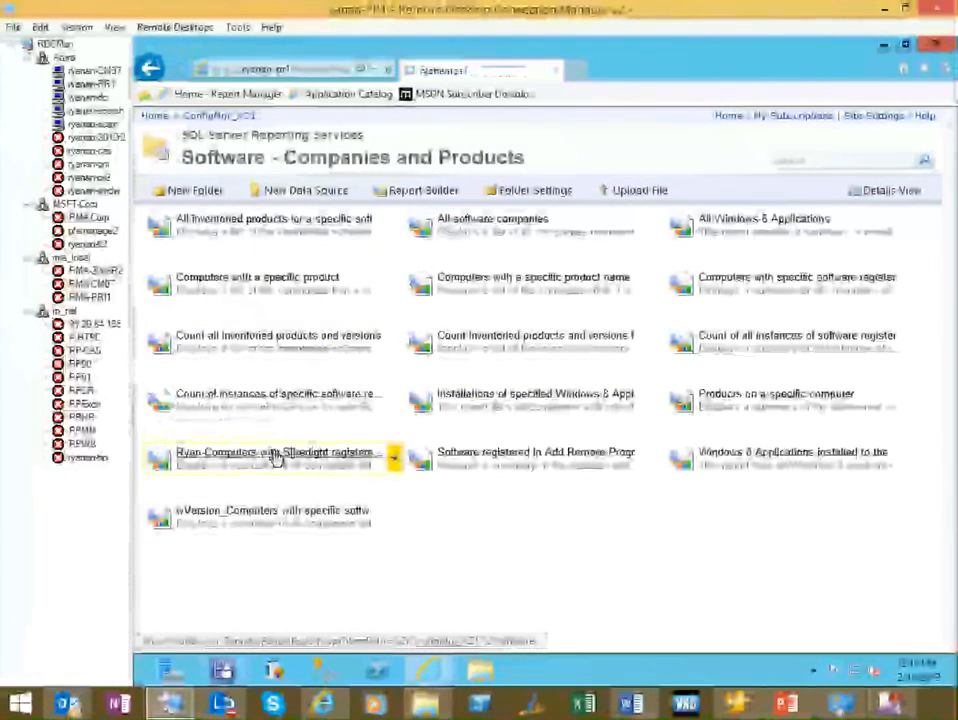
{"action": "left_click", "coordinate": [270, 453]}
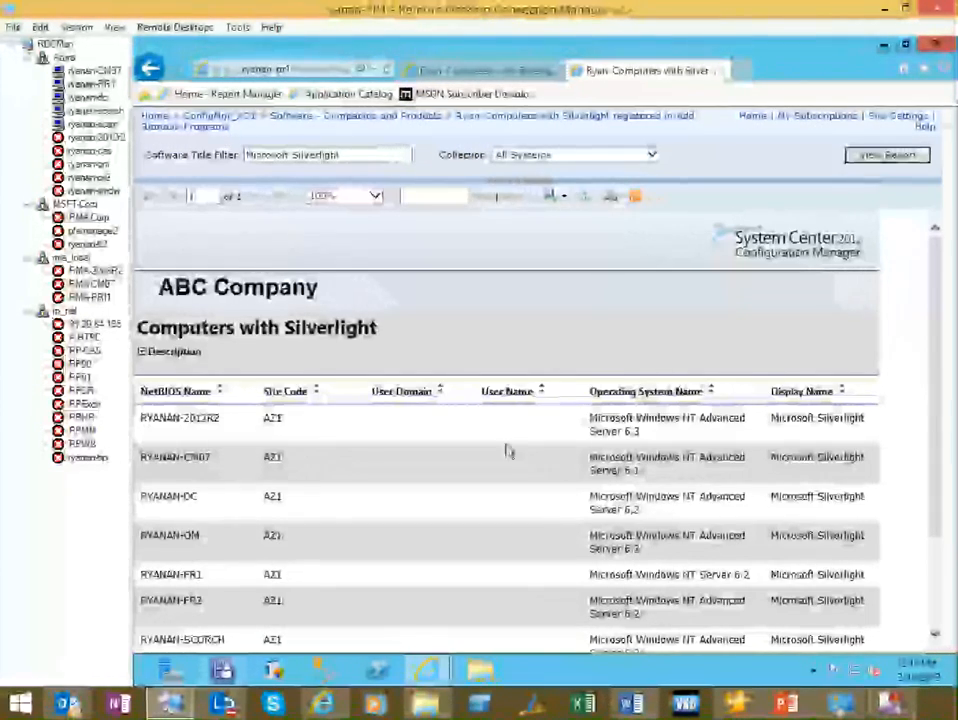
Scroll the ABC Company Silverlight computers list, then return to the PowerPoint agenda slide.
{"action": "scroll", "scroll_direction": "down", "scroll_amount": 3}
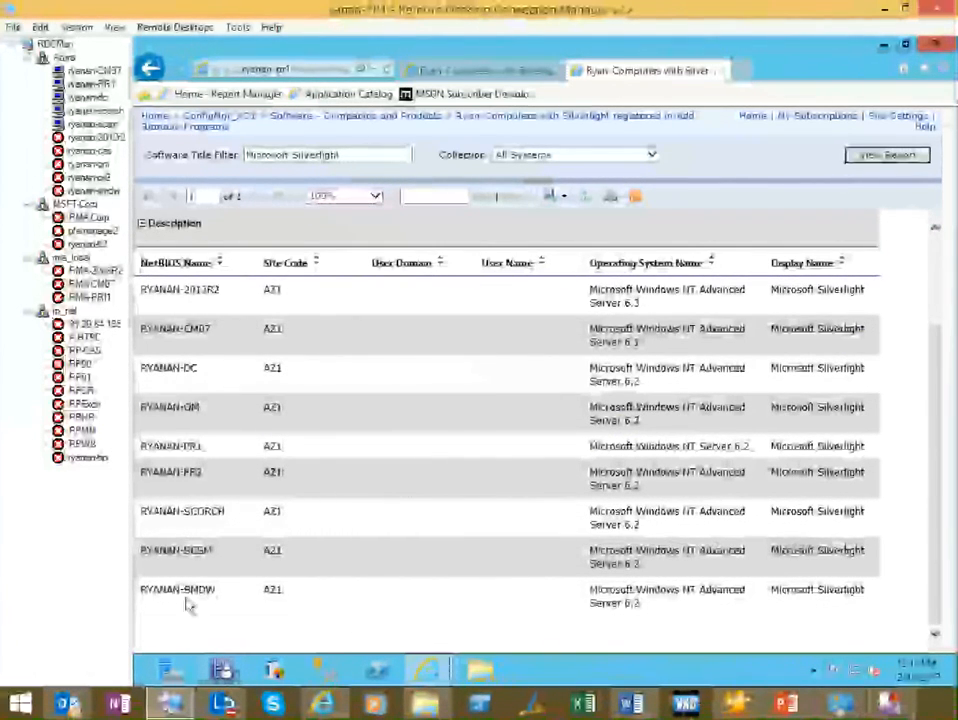
{"action": "left_click", "coordinate": [787, 703]}
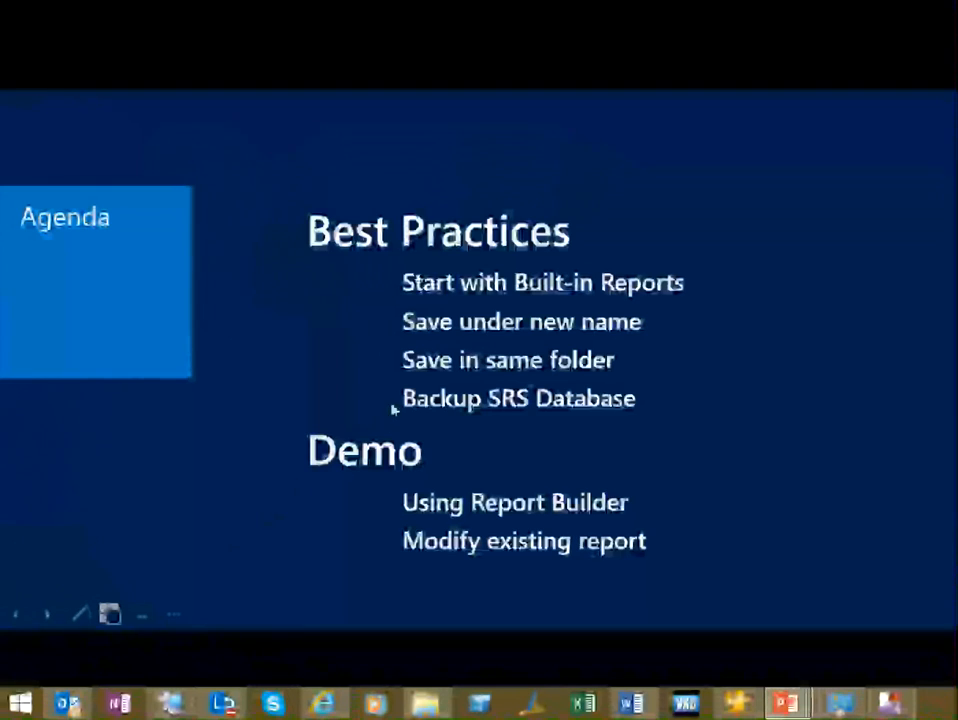